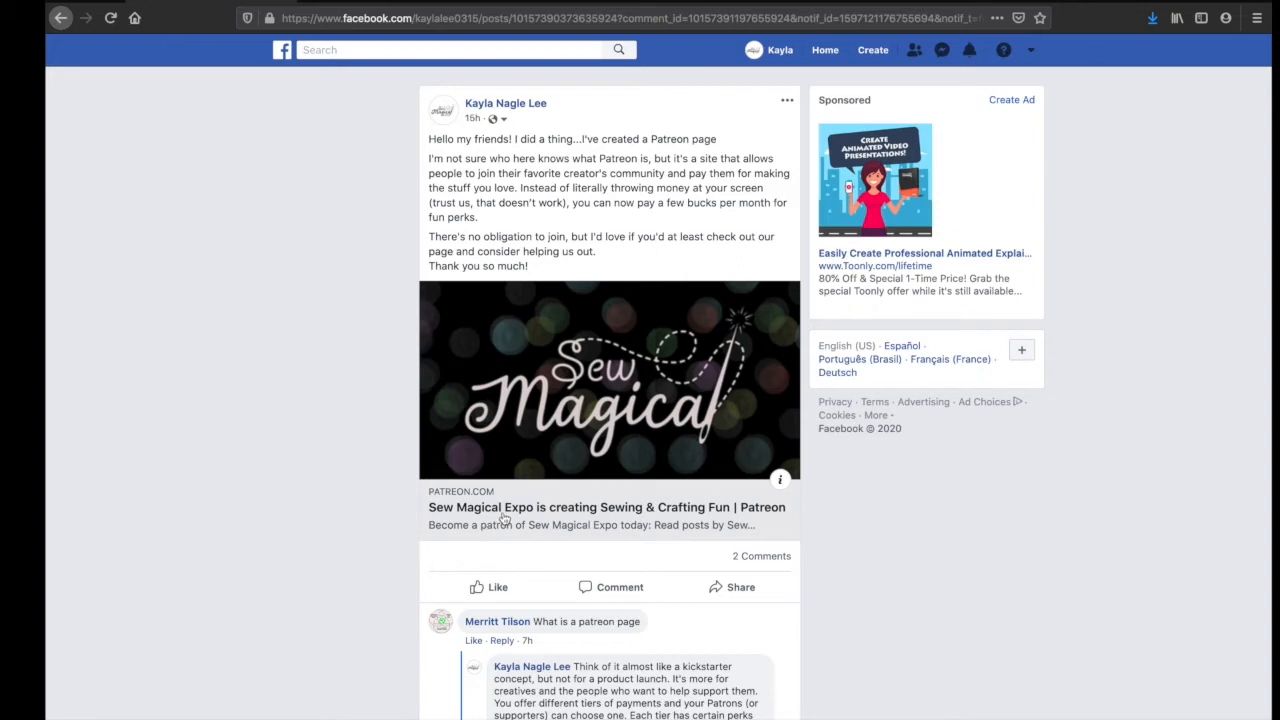
# Open the 'Sew Magical Expo is creating Sewing & Crafting Fun' Patreon link preview from the post.
pyautogui.click(607, 507)
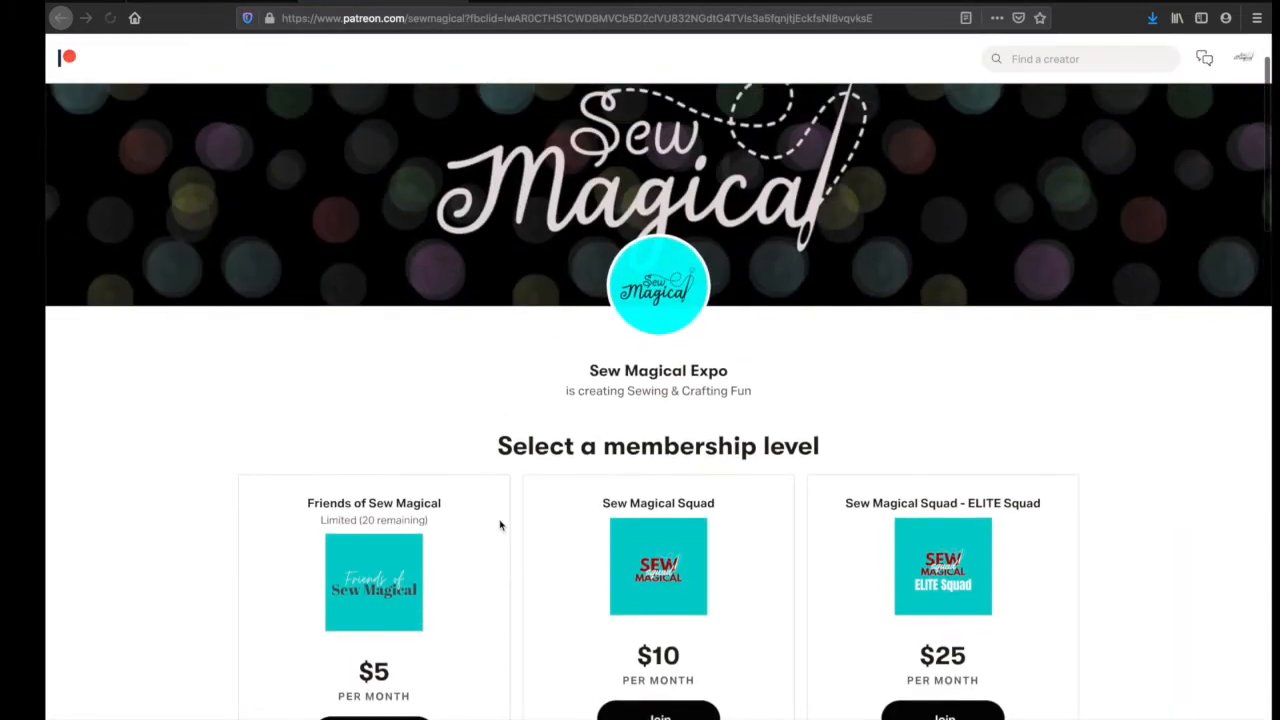
pyautogui.scroll(-3)
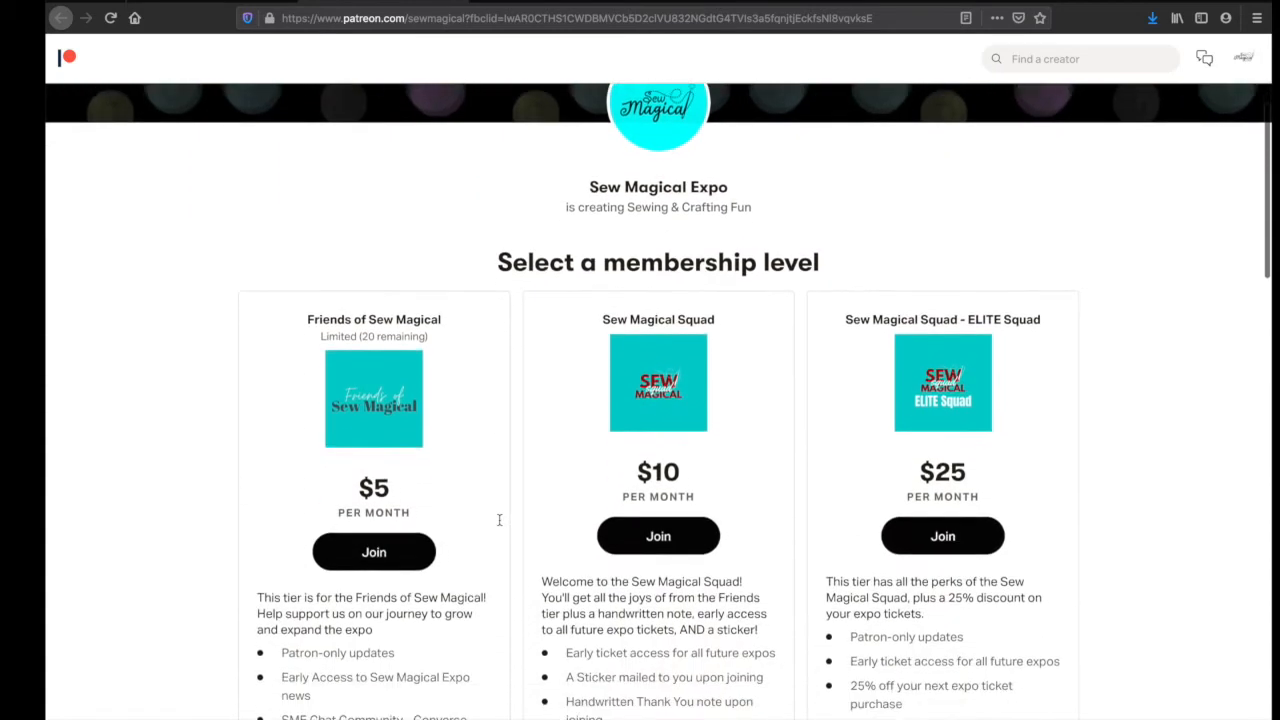
pyautogui.scroll(-3)
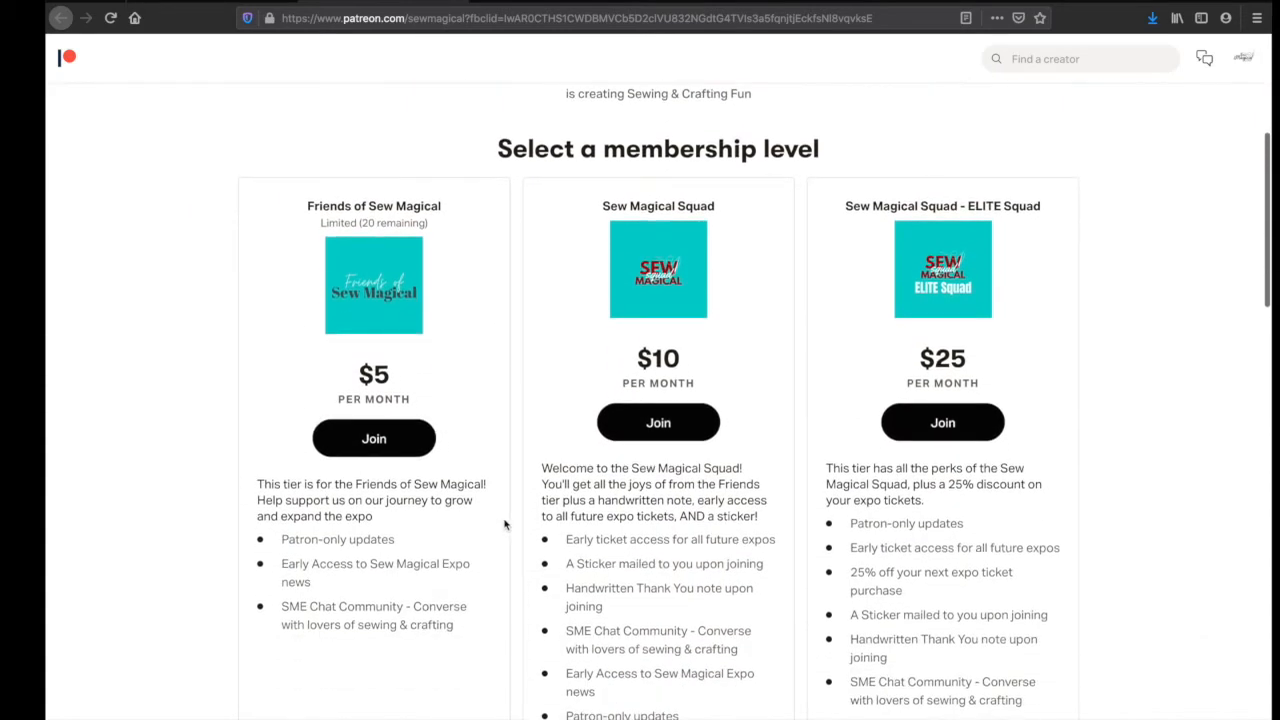
pyautogui.moveTo(470, 502)
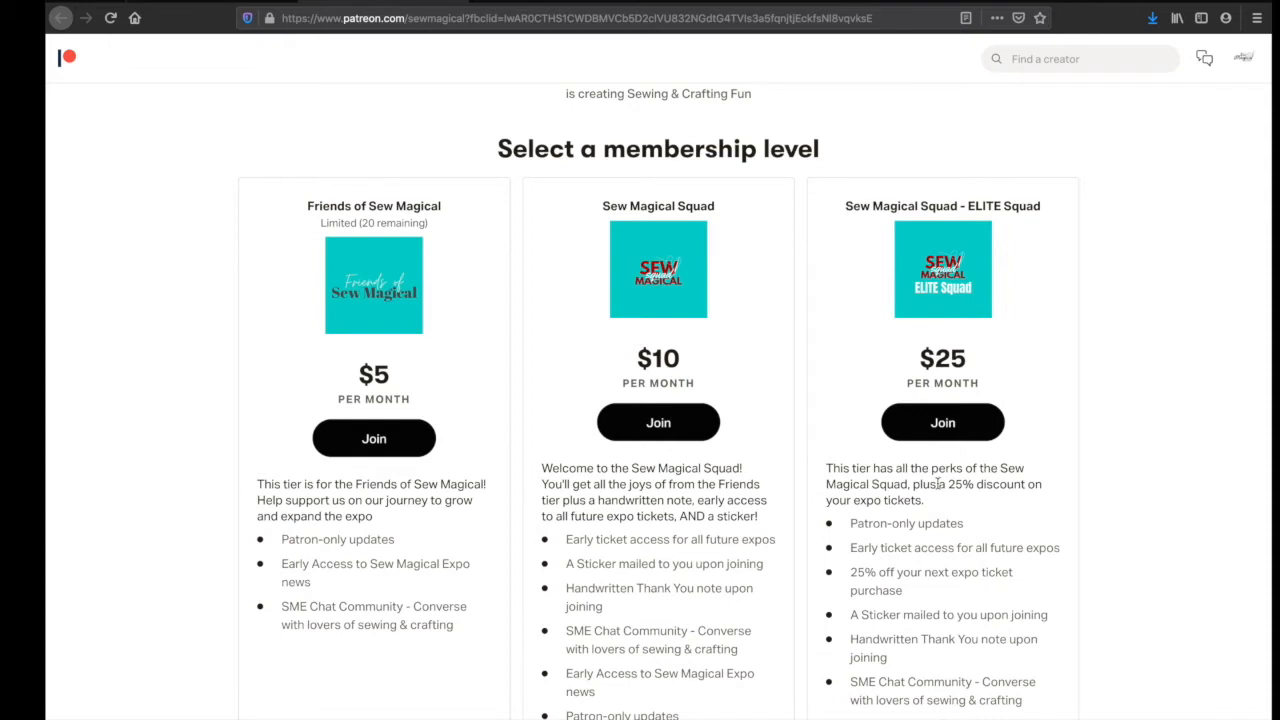
pyautogui.scroll(-3)
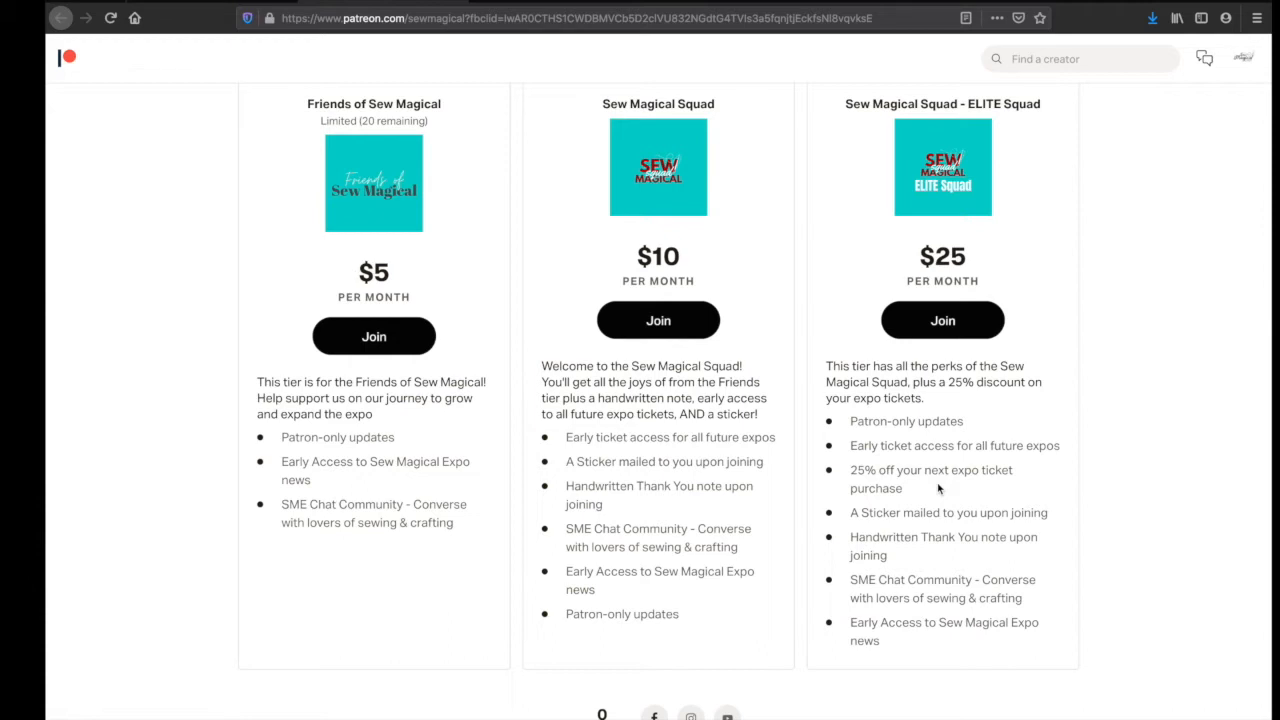
pyautogui.scroll(-3)
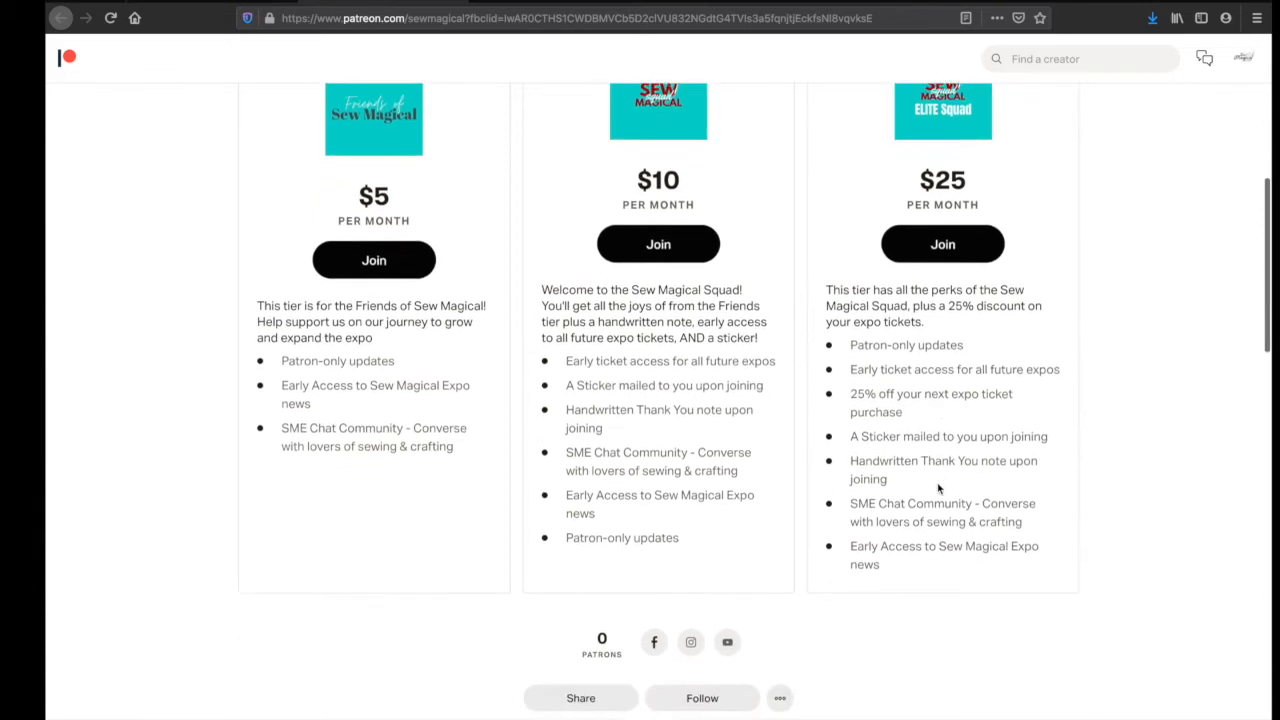
pyautogui.scroll(-3)
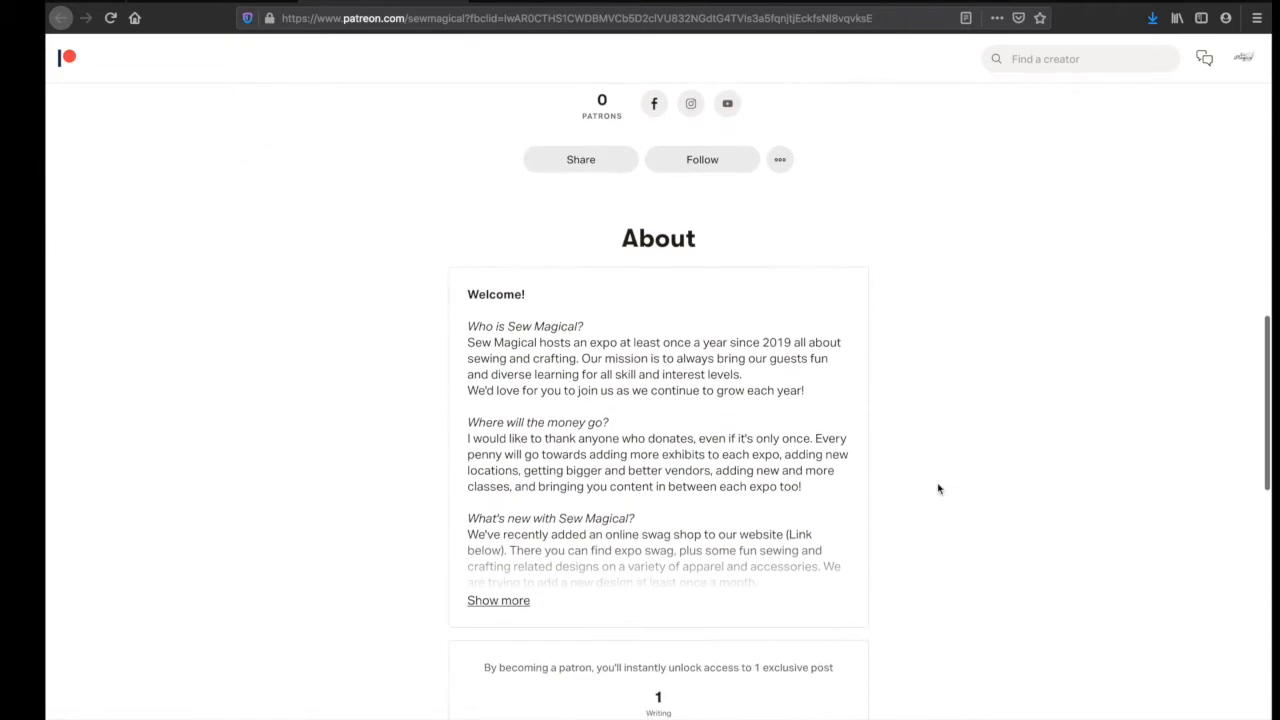
pyautogui.moveTo(475, 490)
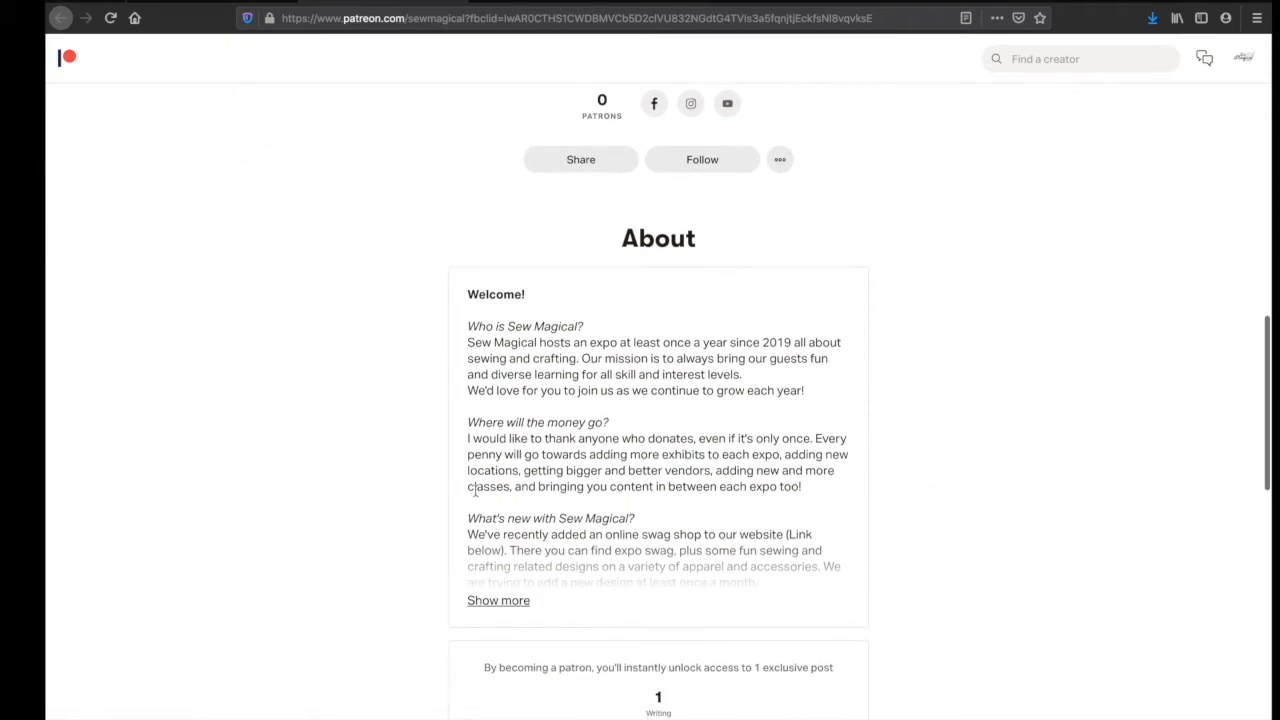
pyautogui.scroll(-3)
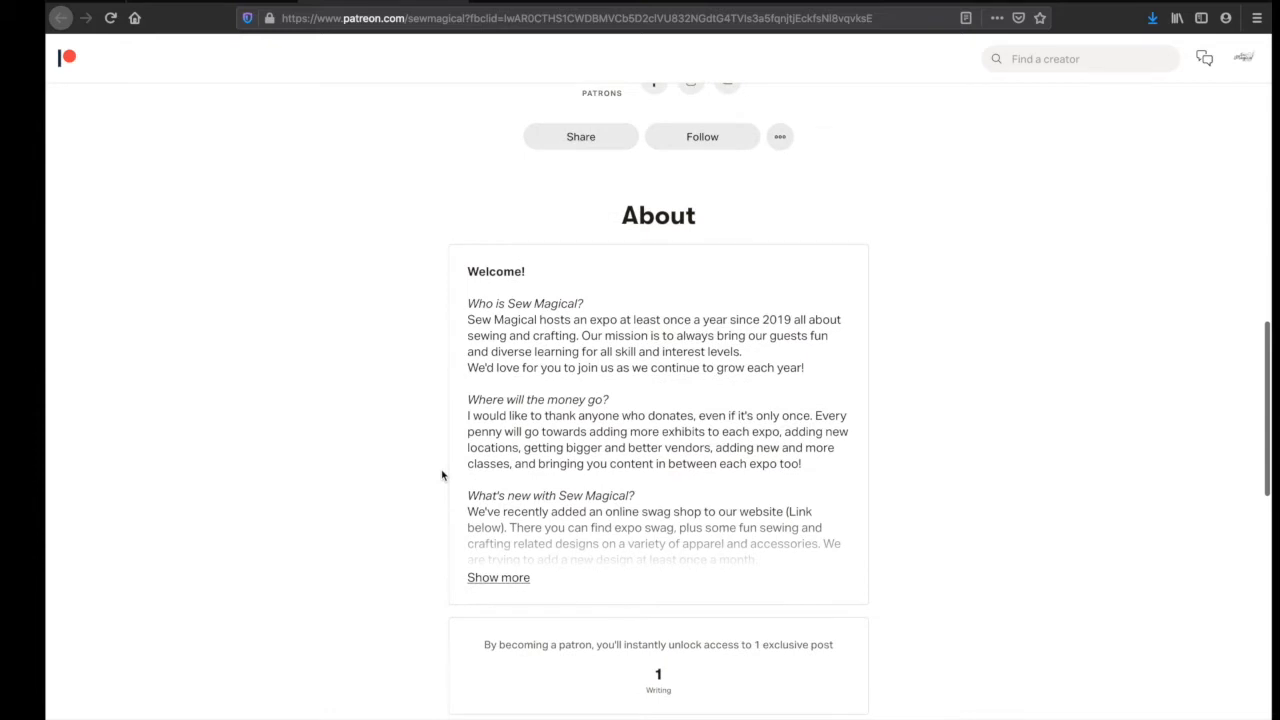
pyautogui.scroll(-3)
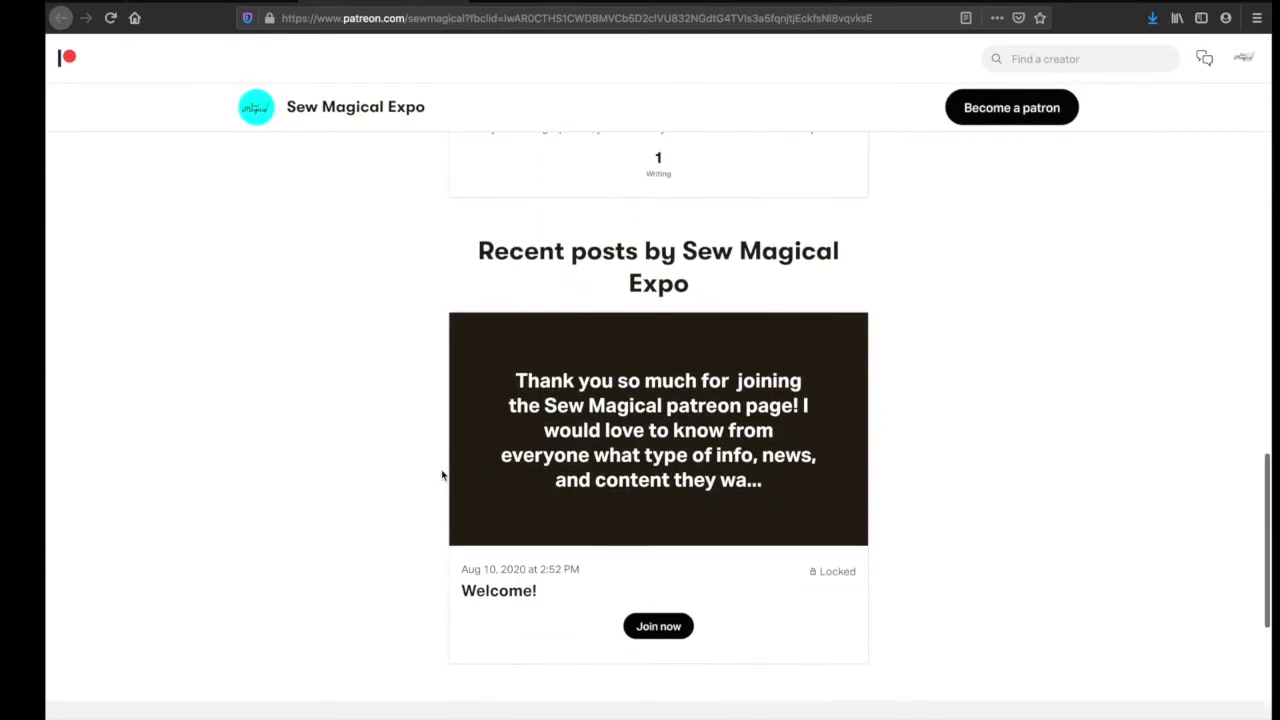
pyautogui.scroll(-3)
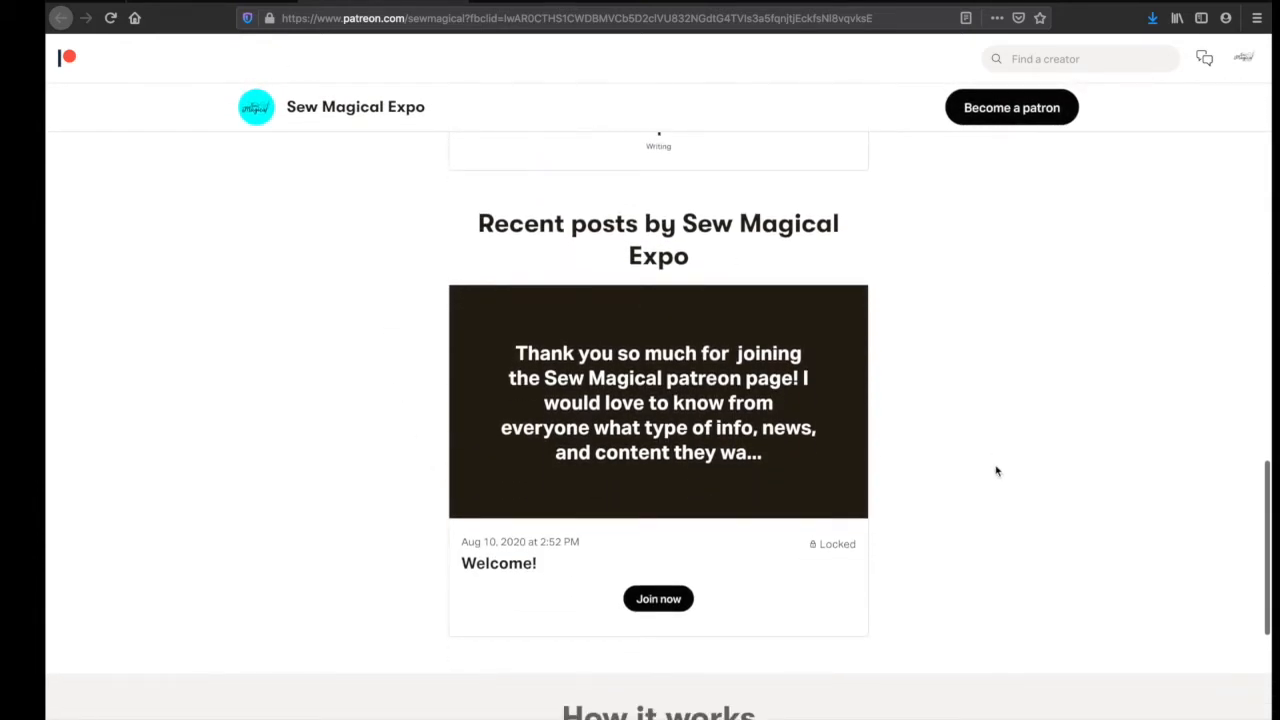
pyautogui.moveTo(360, 398)
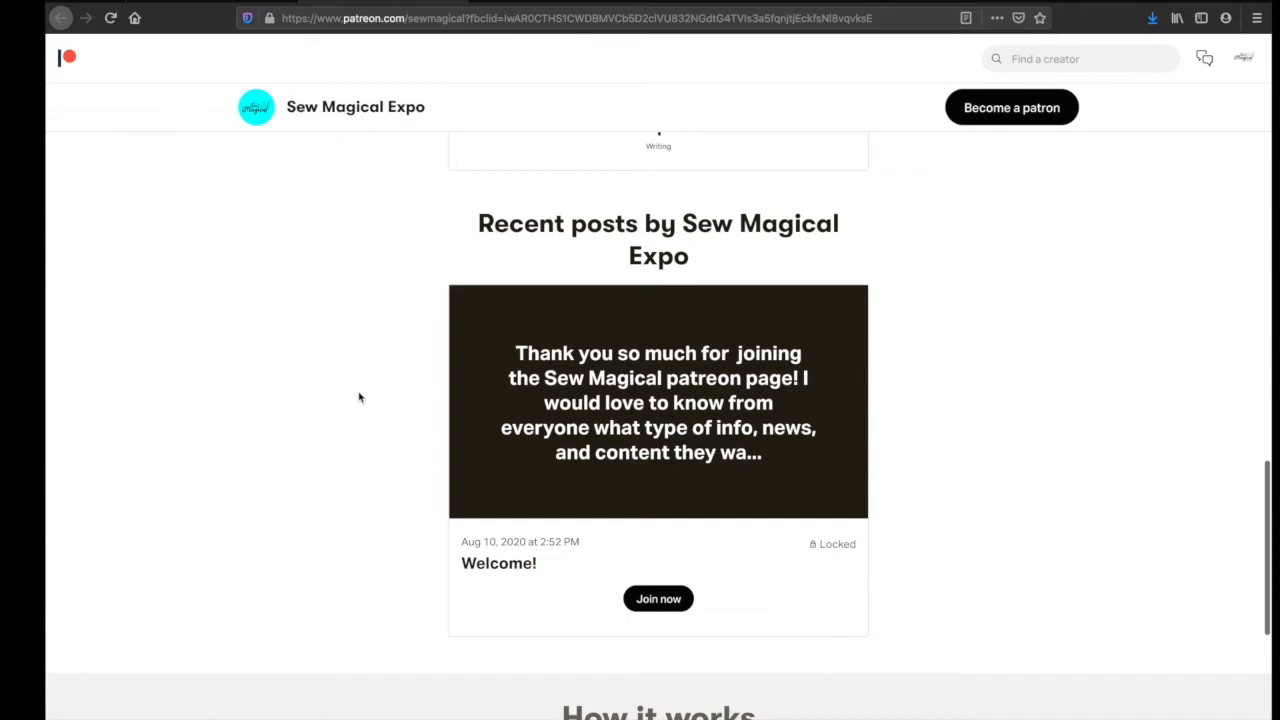
pyautogui.scroll(-3)
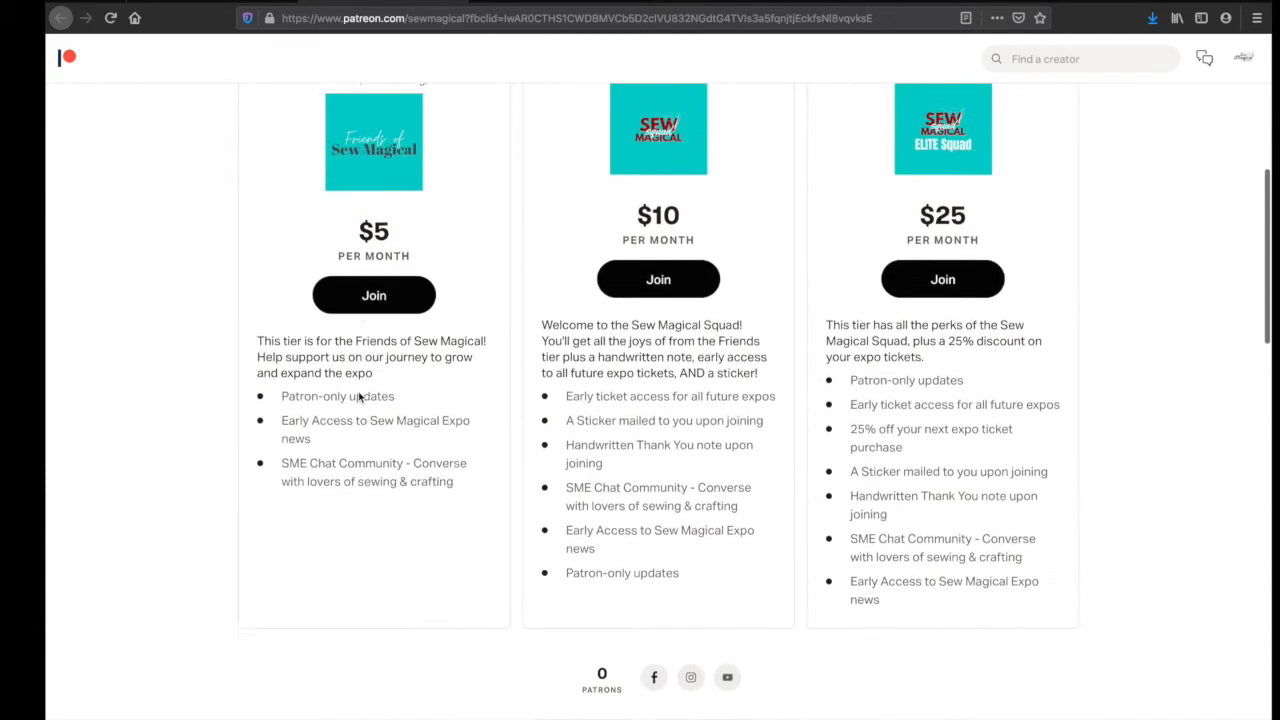
pyautogui.scroll(3)
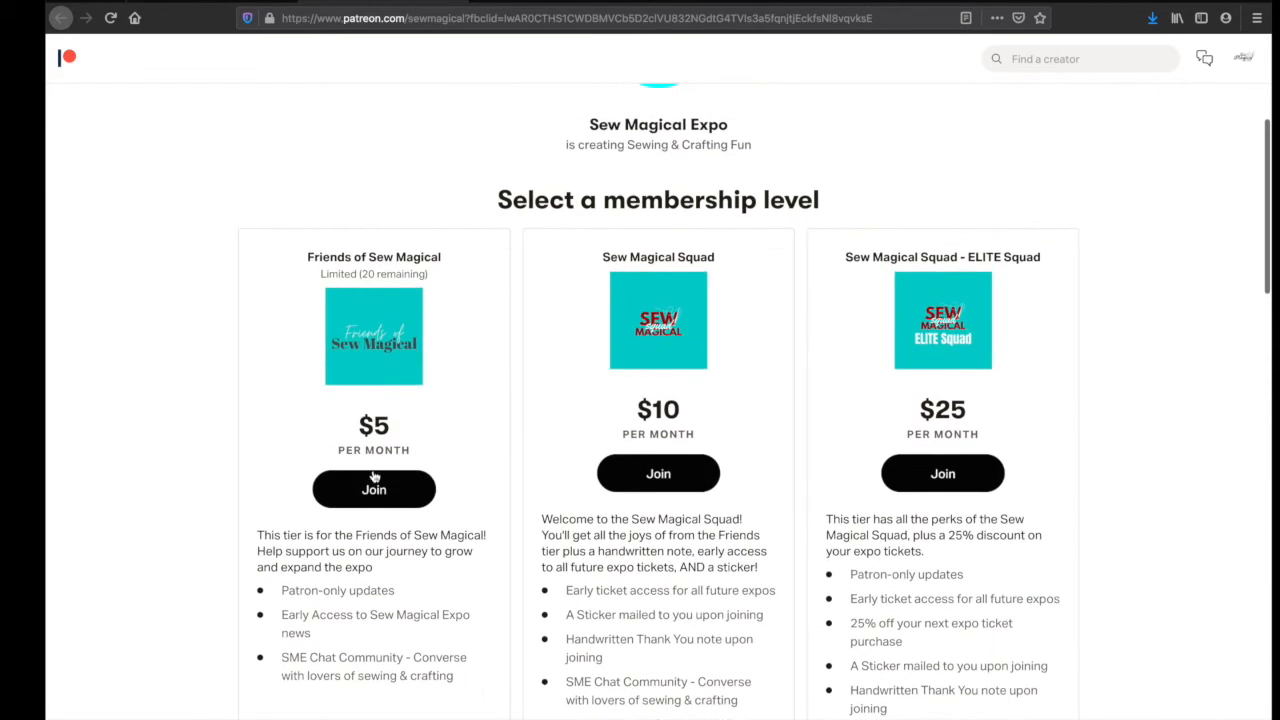
pyautogui.moveTo(373, 489)
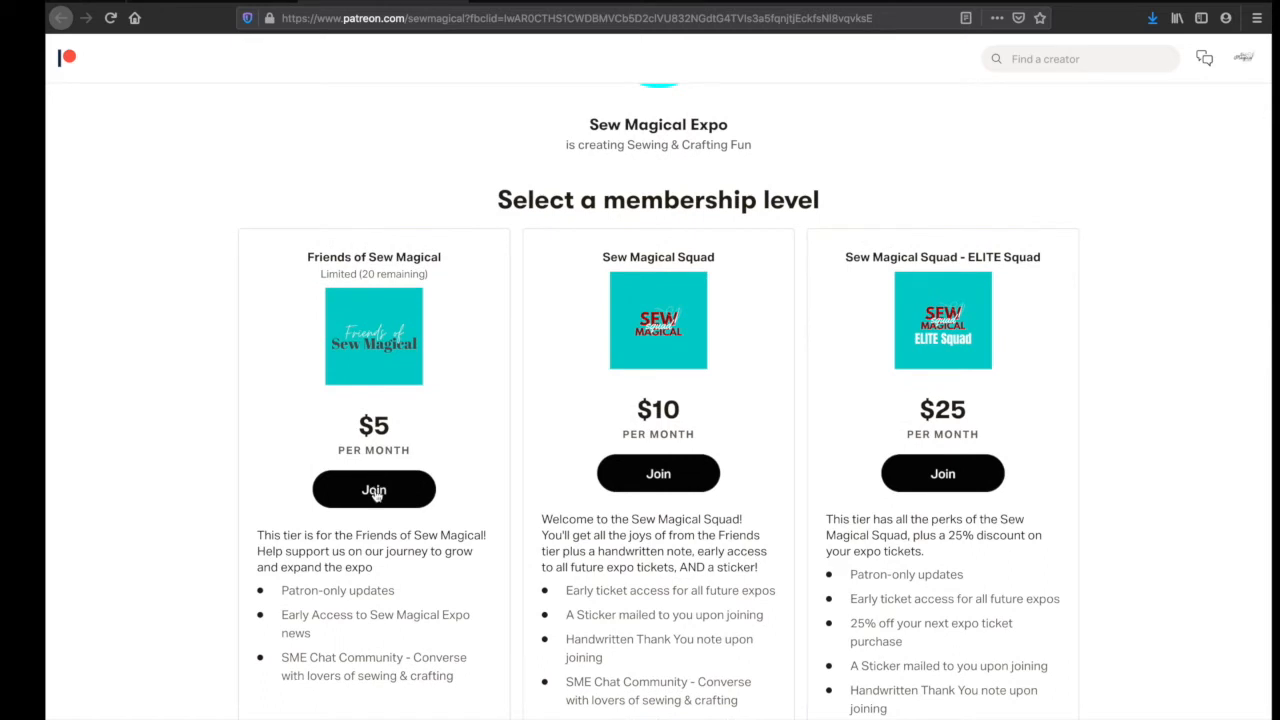
# Join the $5 Friends of Sew Magical membership tier.
pyautogui.click(373, 489)
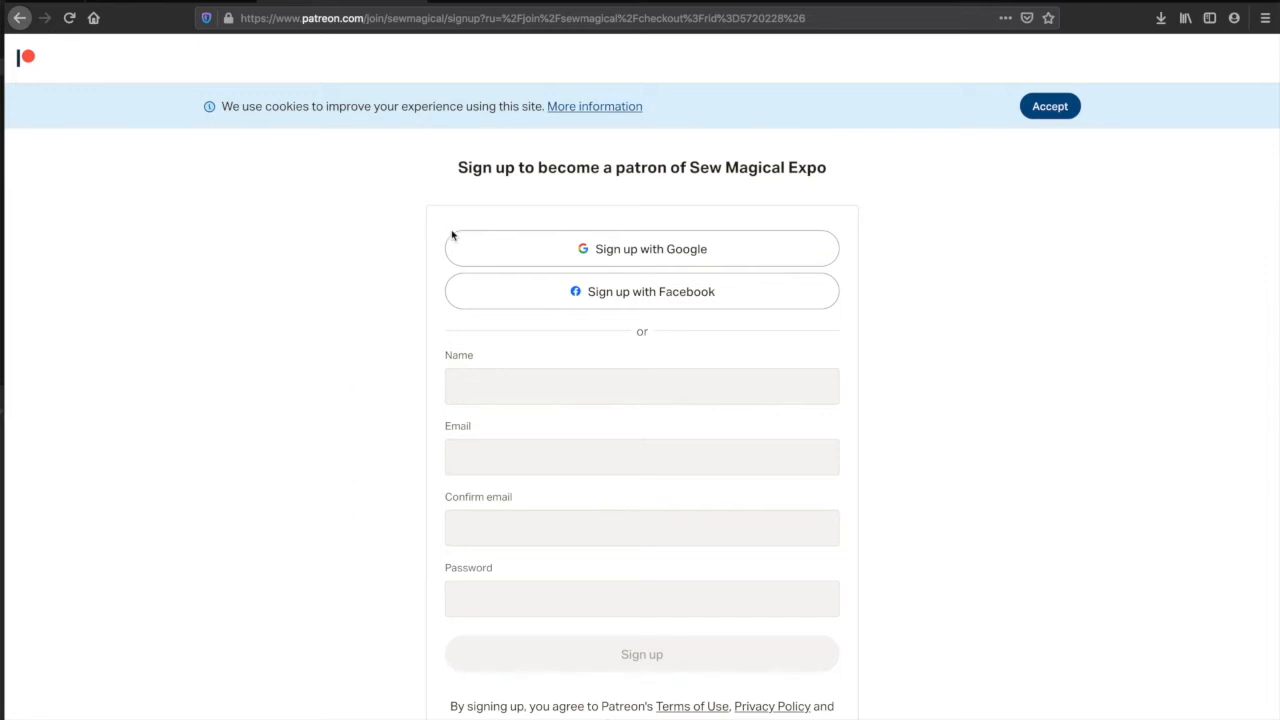
pyautogui.moveTo(474, 352)
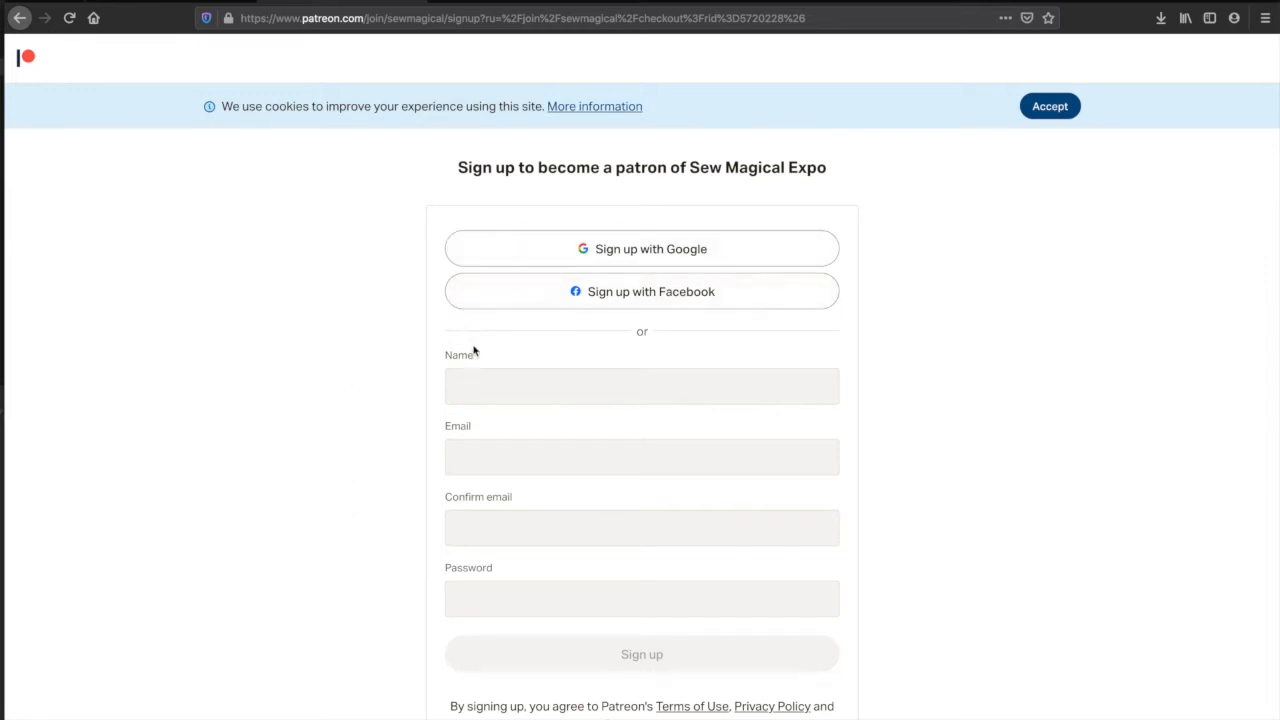
pyautogui.click(641, 386)
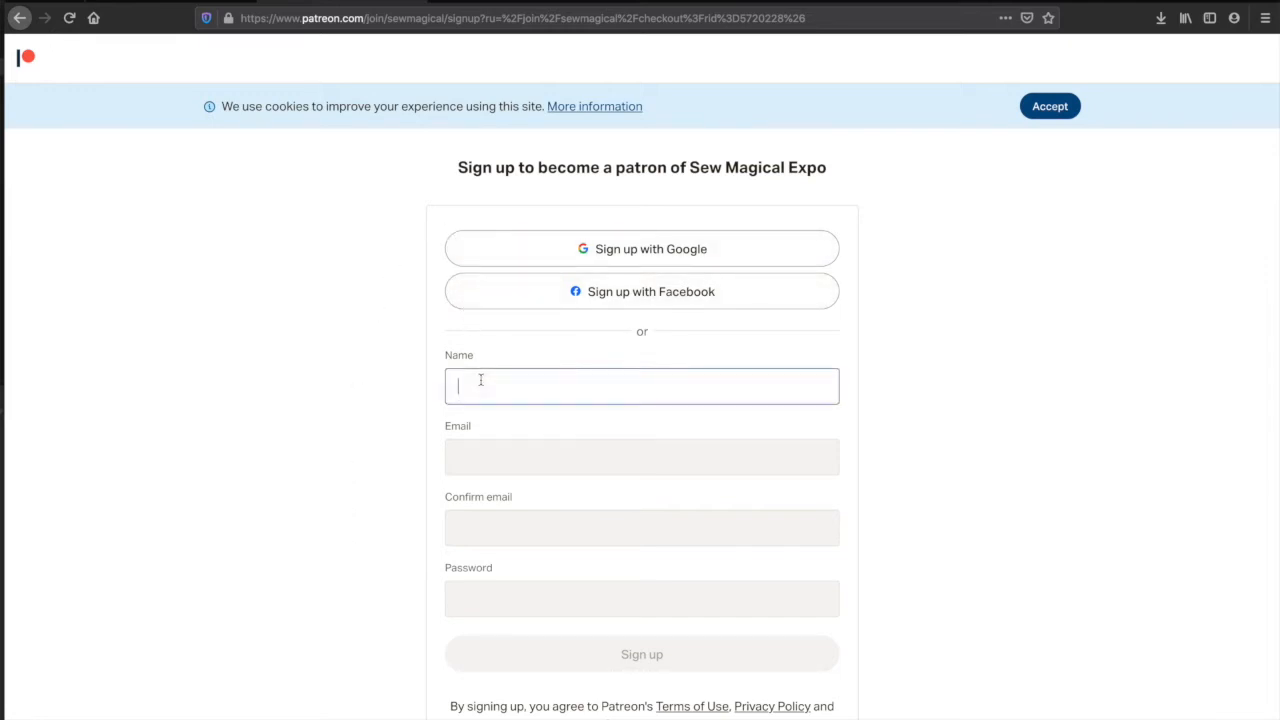
pyautogui.write('Min')
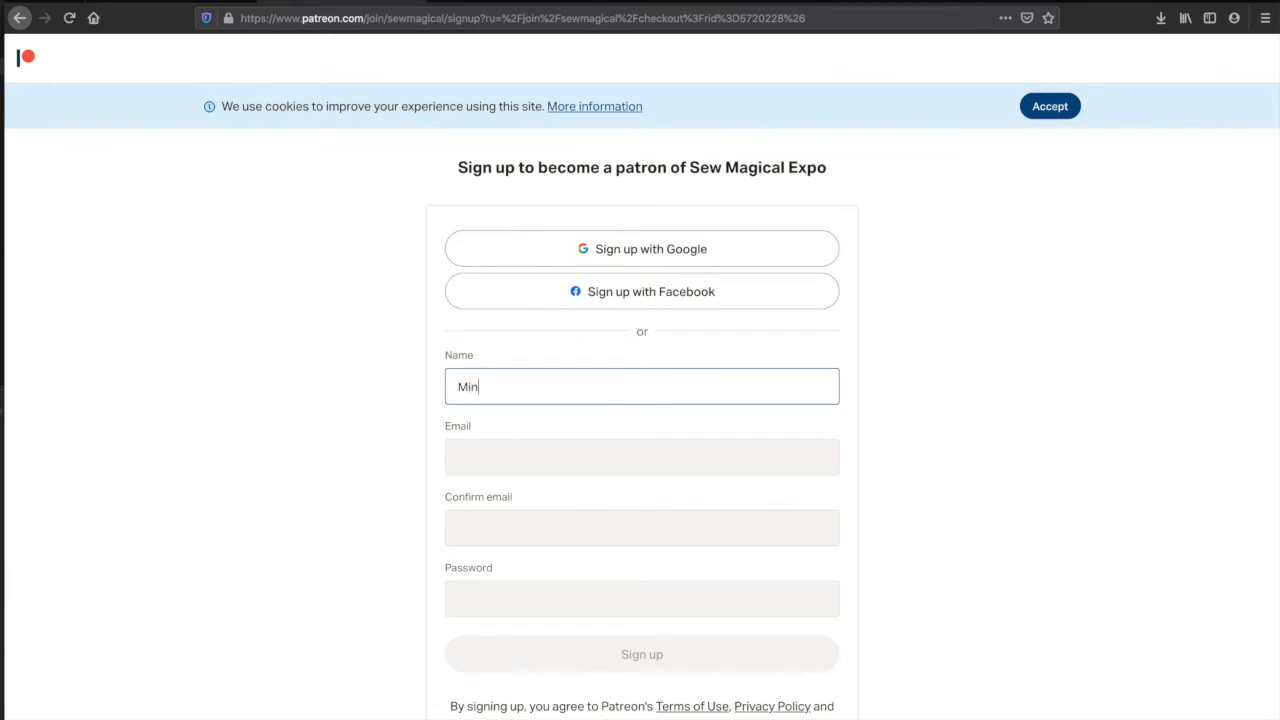
pyautogui.write('nie Mouse')
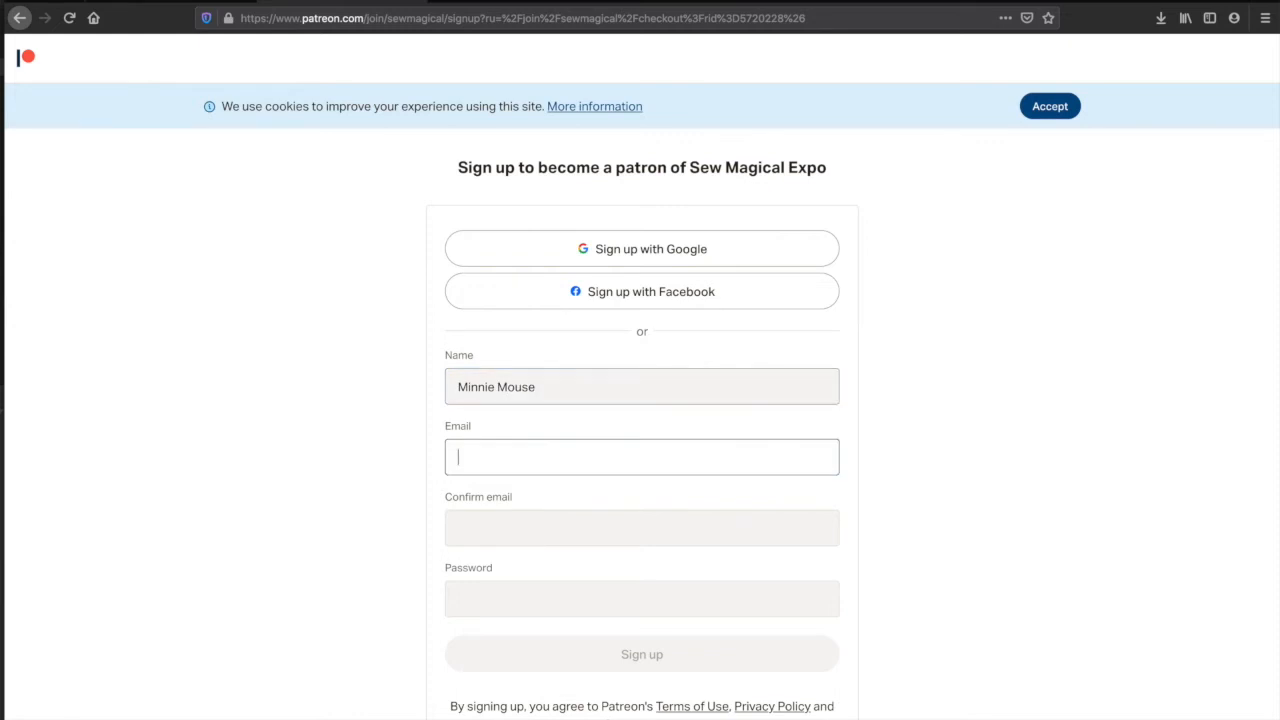
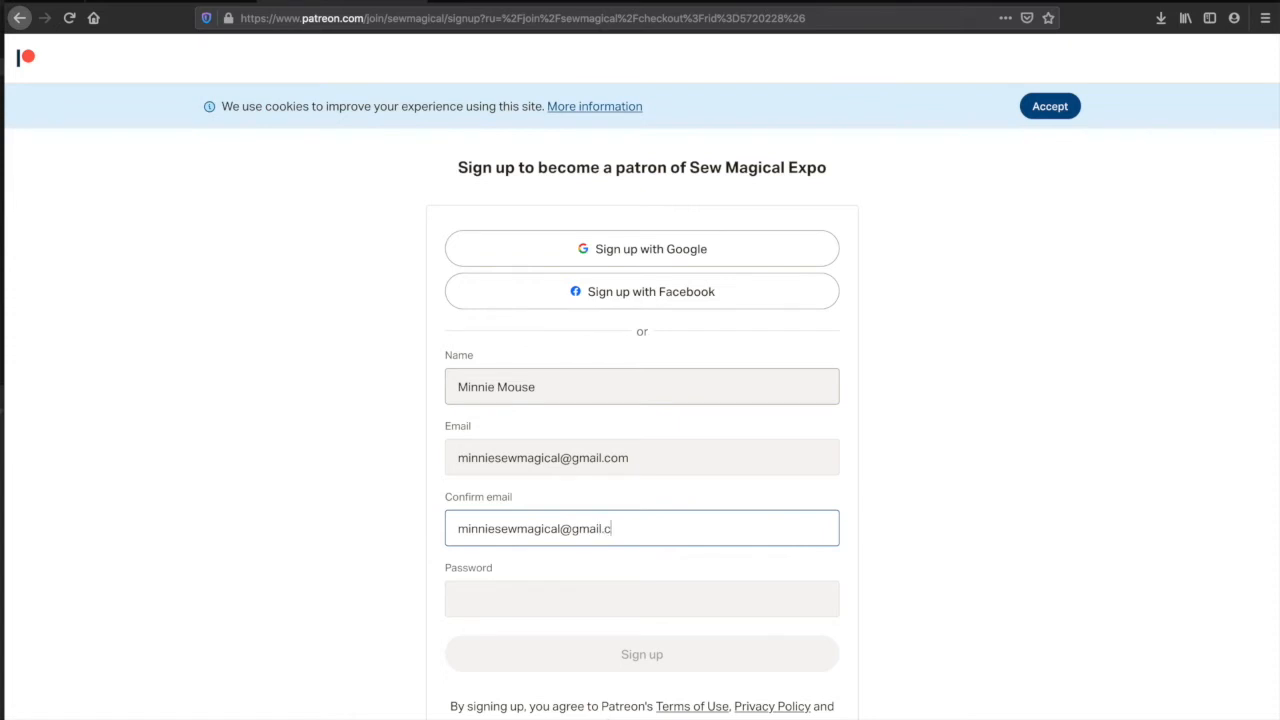
pyautogui.write('•••••')
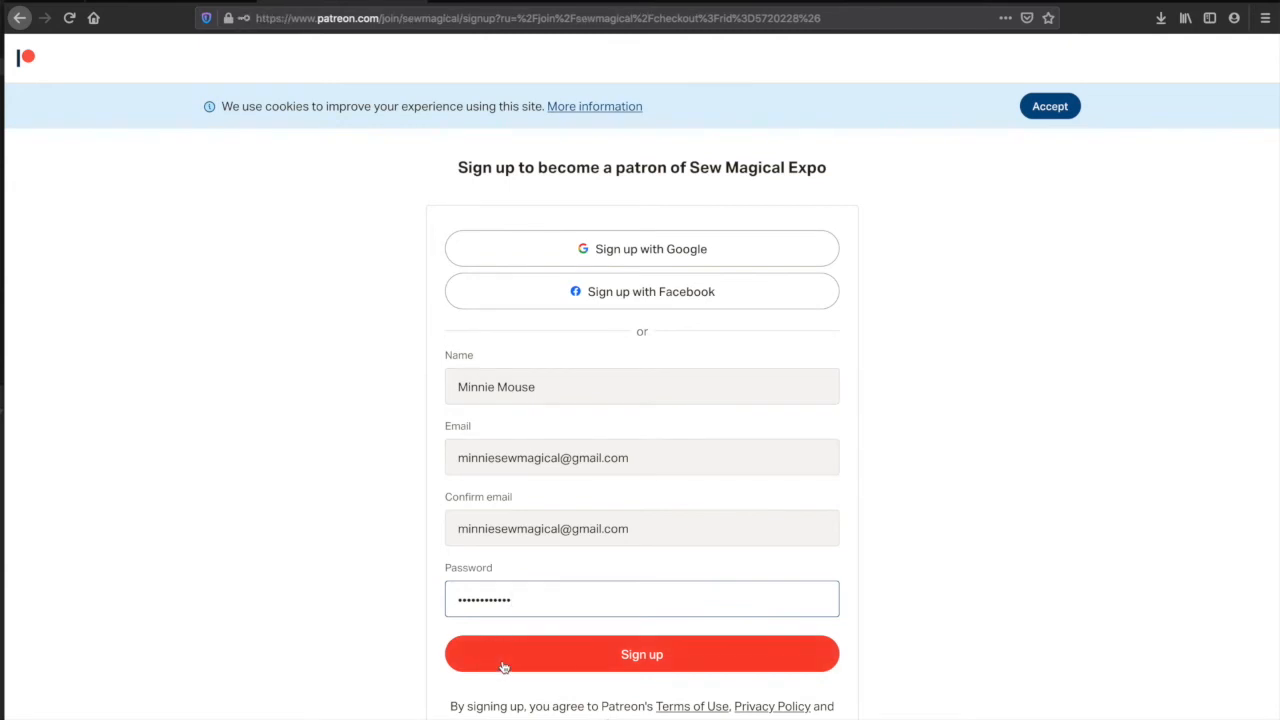
pyautogui.click(641, 654)
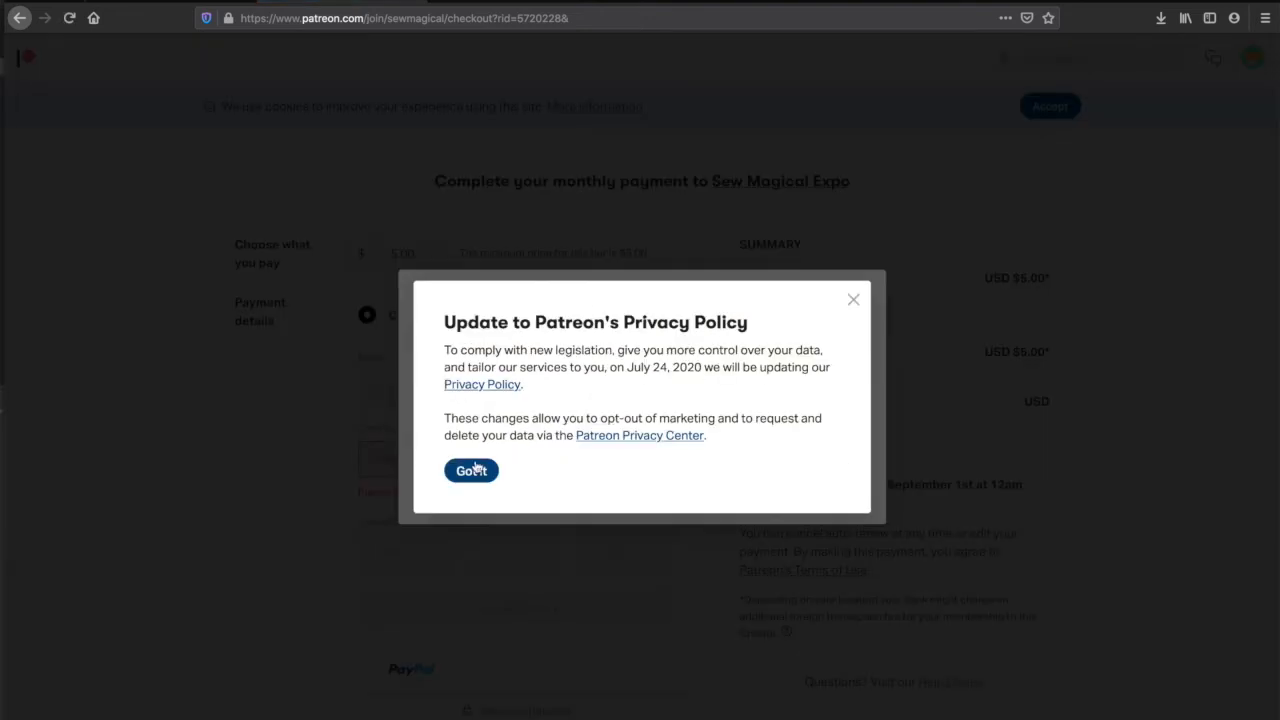
# Dismiss the privacy notice and confirm residence as Florida, United States, postal code 32809.
pyautogui.click(471, 471)
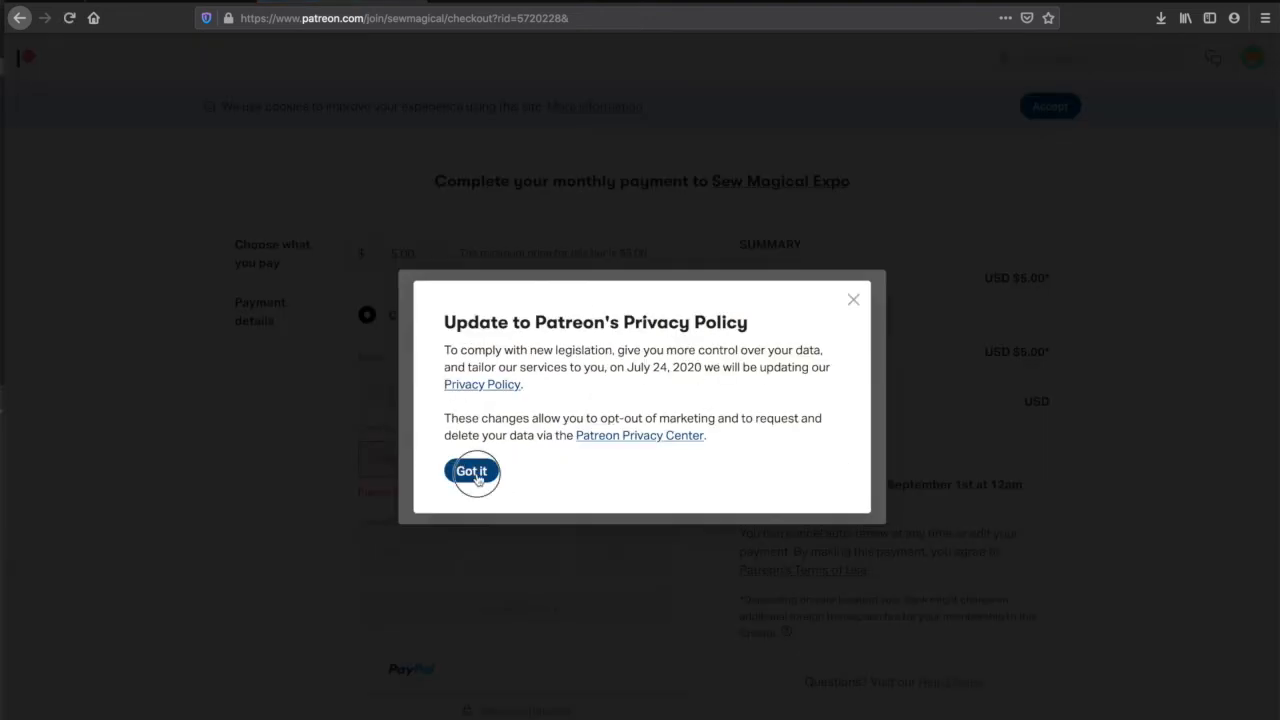
pyautogui.click(471, 471)
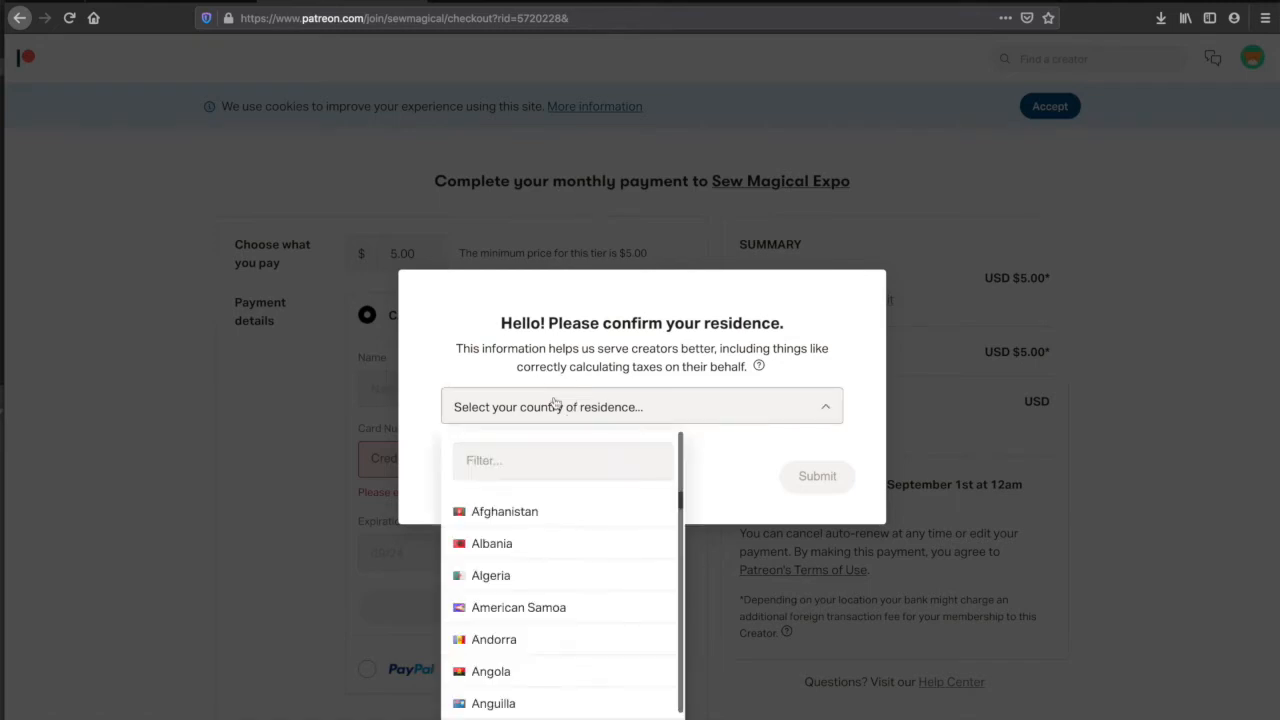
pyautogui.write('uni')
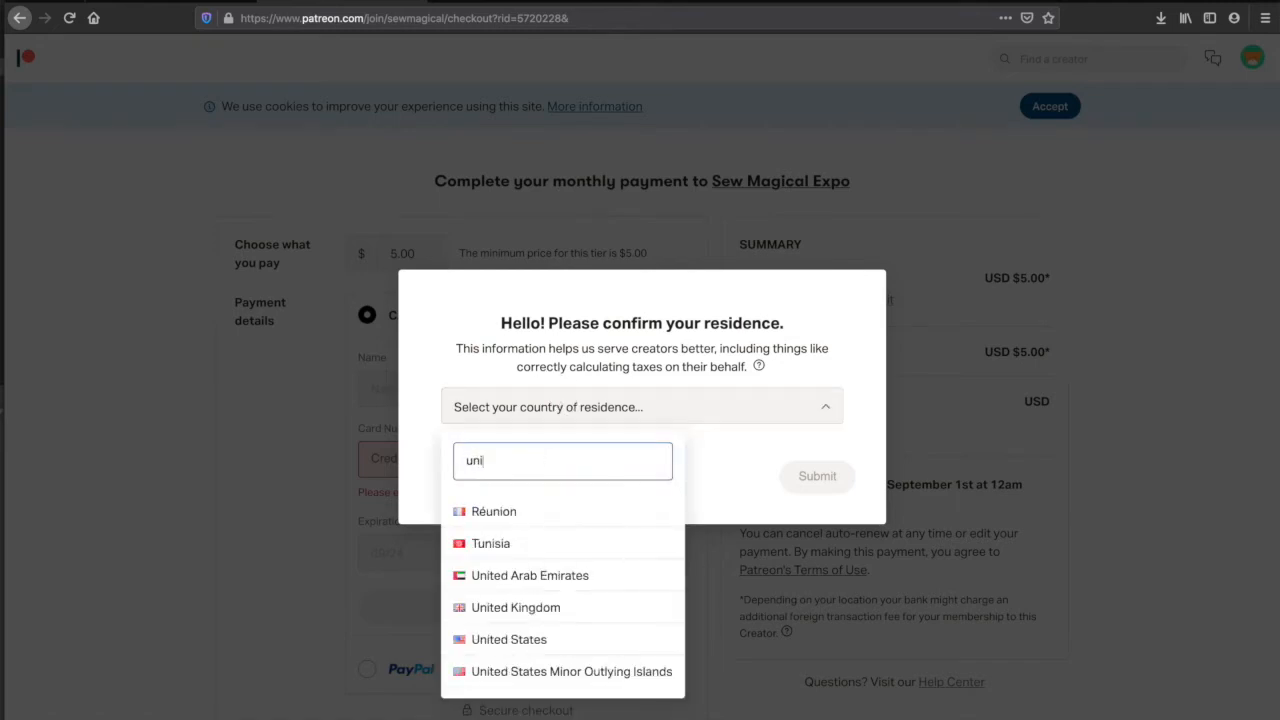
pyautogui.write('ted')
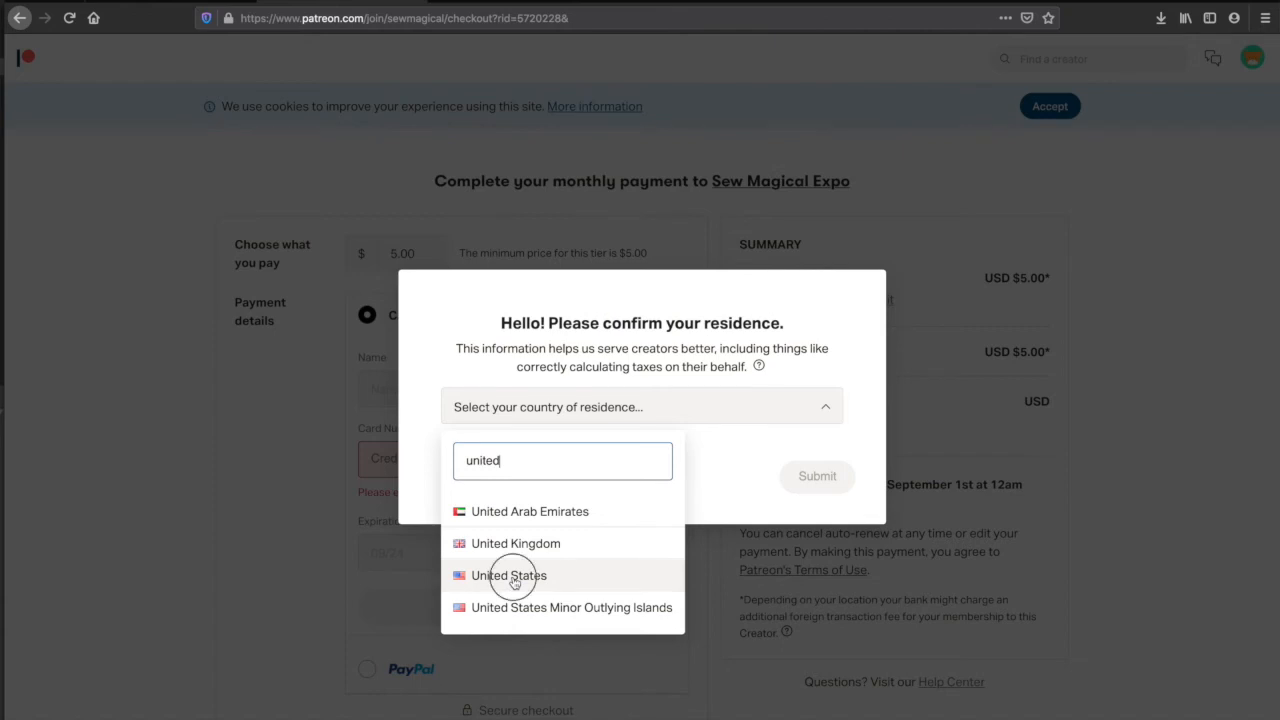
pyautogui.click(509, 575)
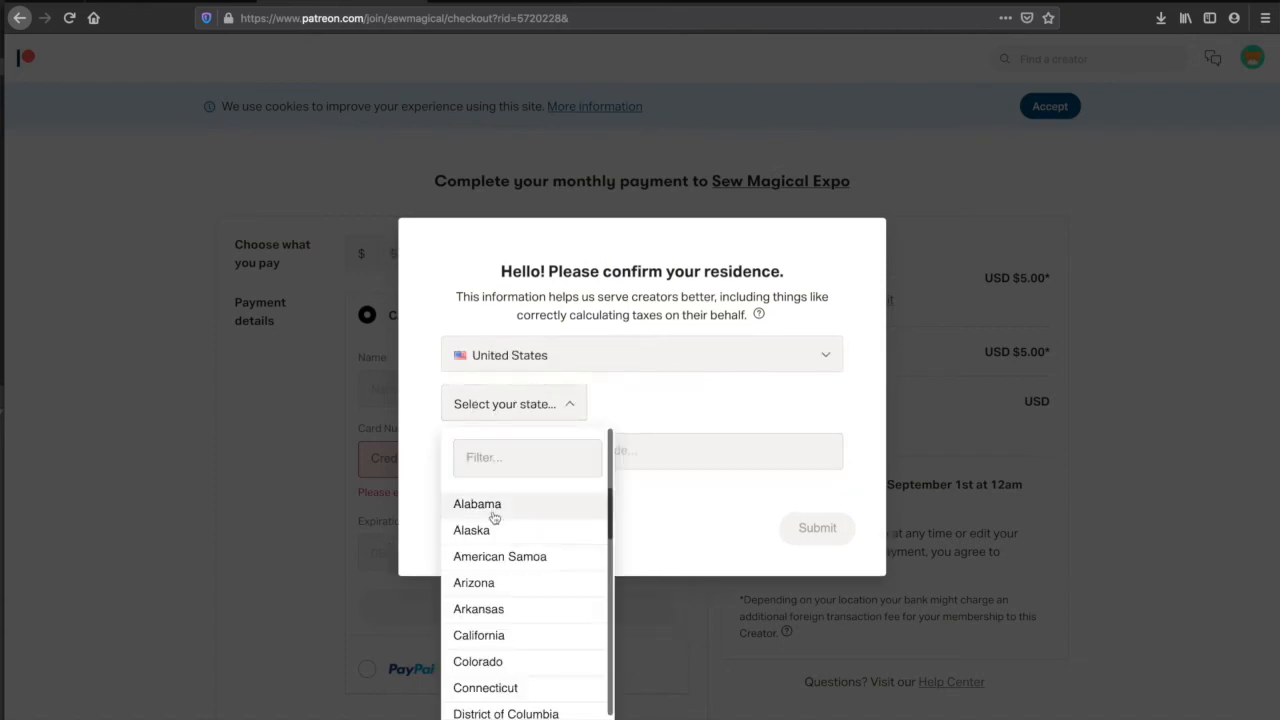
pyautogui.write('fl')
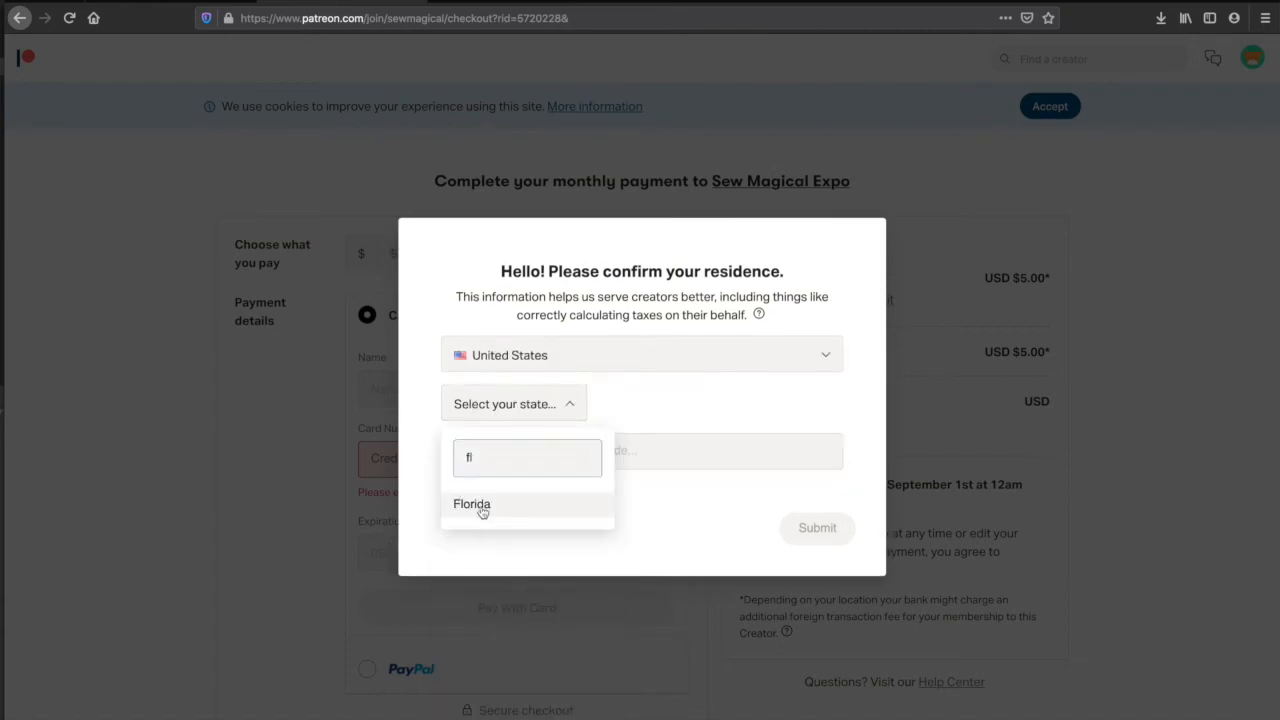
pyautogui.click(472, 503)
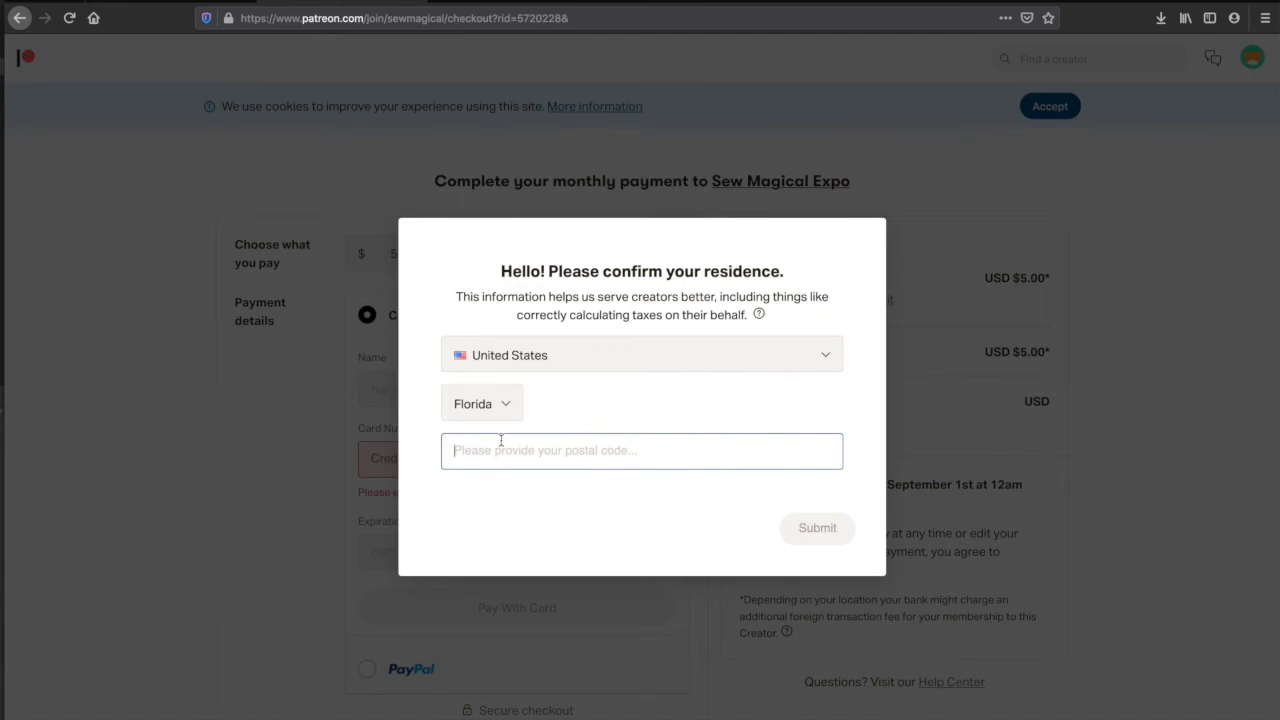
pyautogui.write('32809')
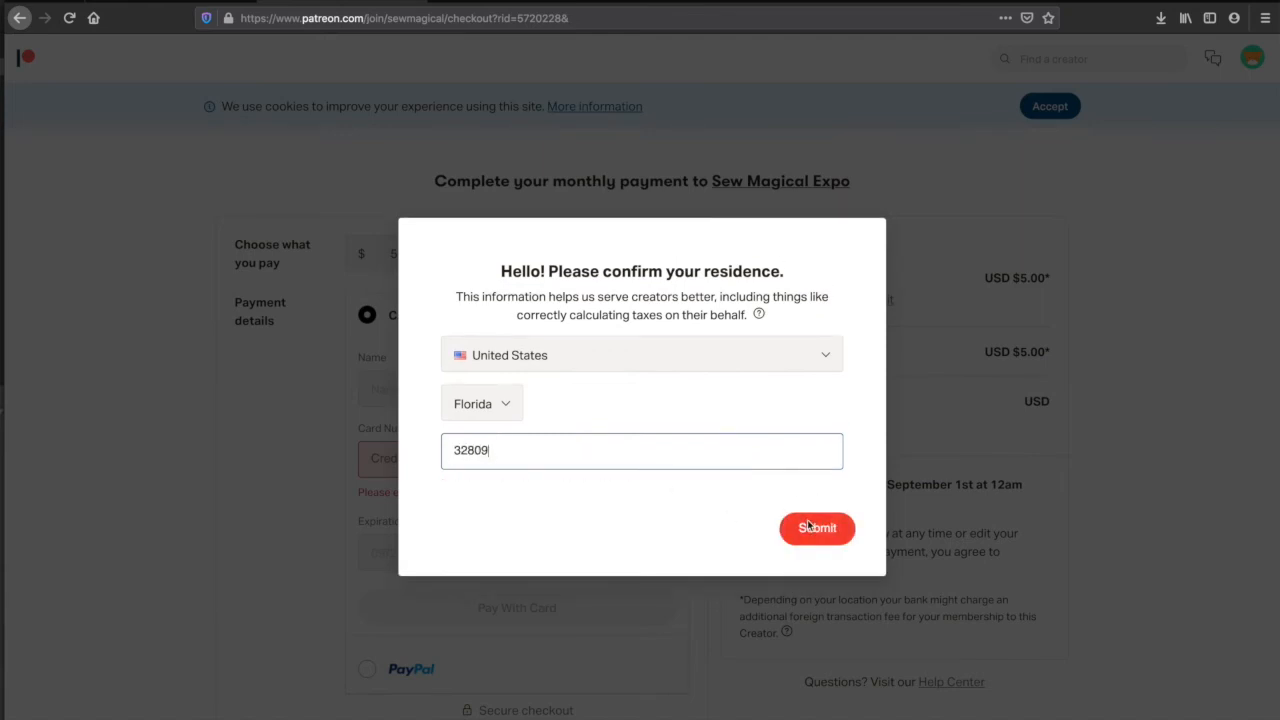
pyautogui.click(816, 528)
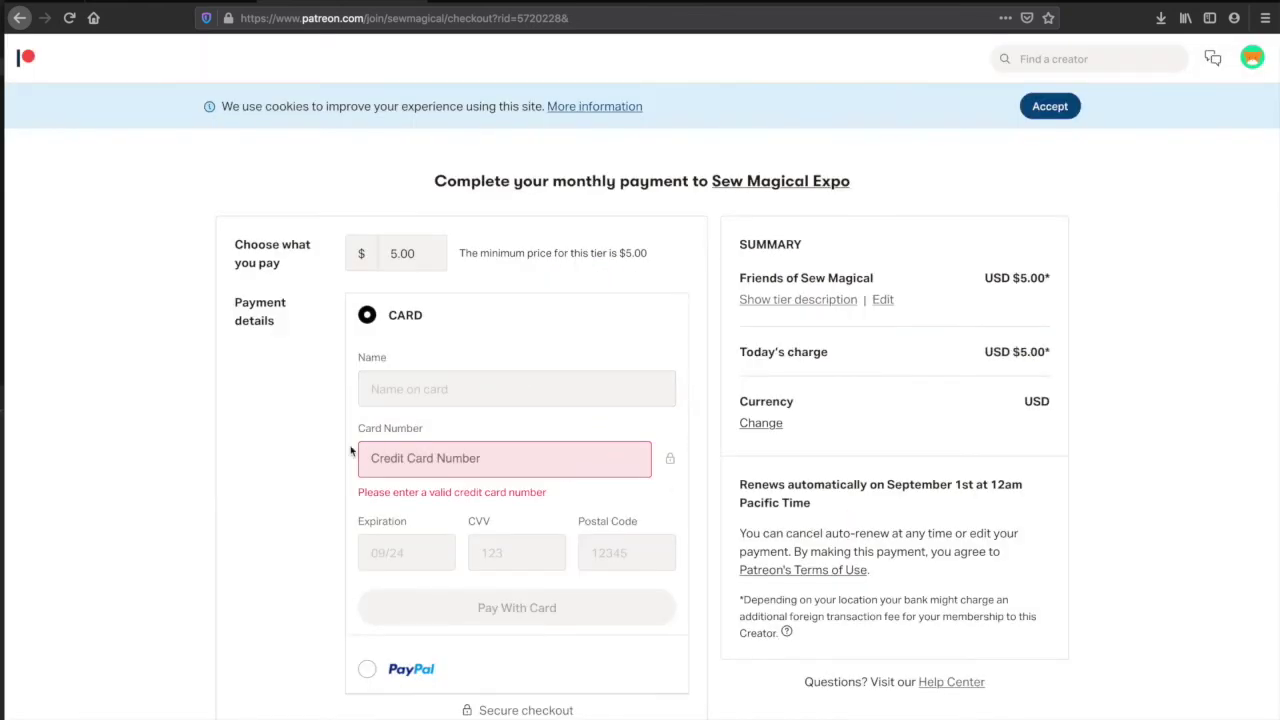
pyautogui.moveTo(240, 265)
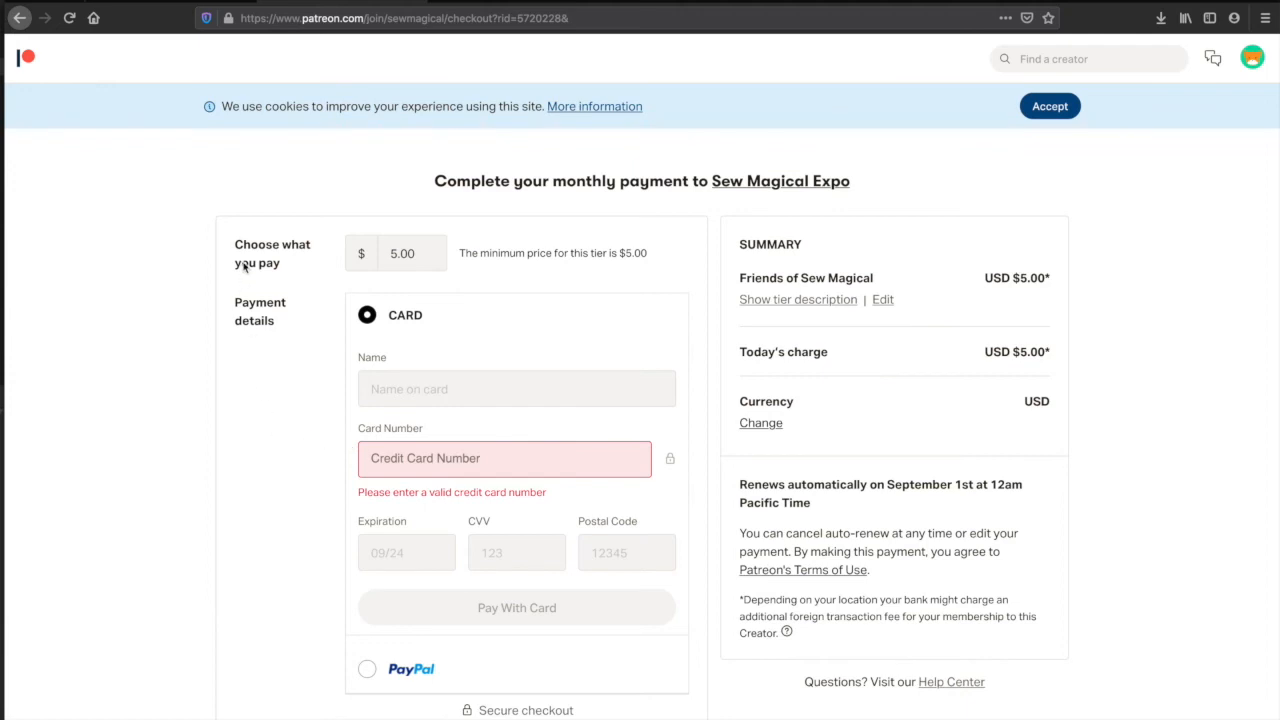
pyautogui.moveTo(463, 227)
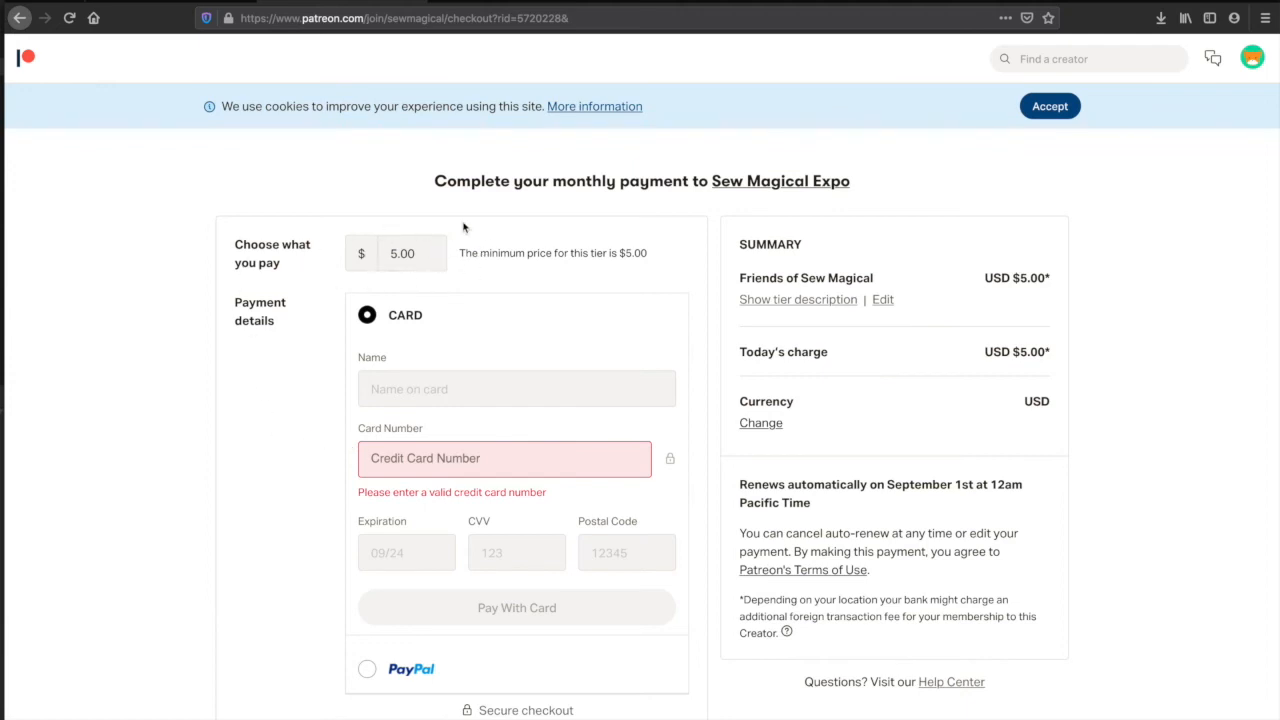
pyautogui.moveTo(780, 305)
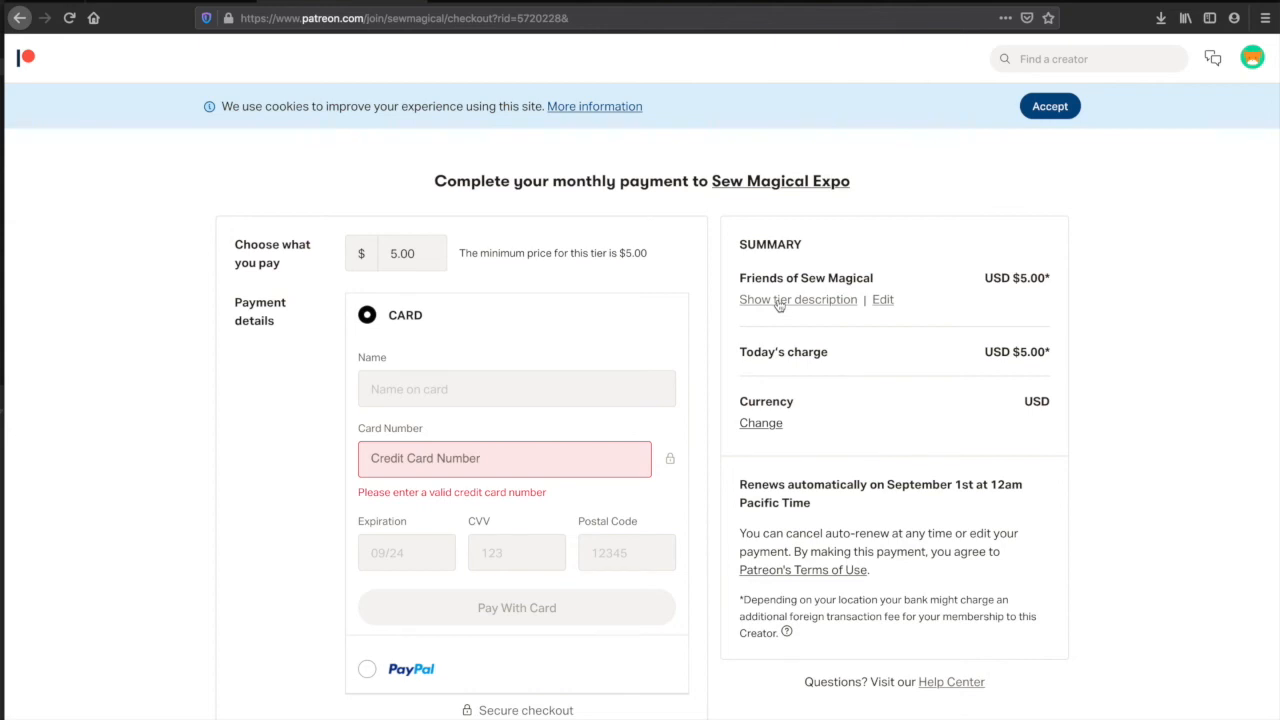
pyautogui.click(798, 299)
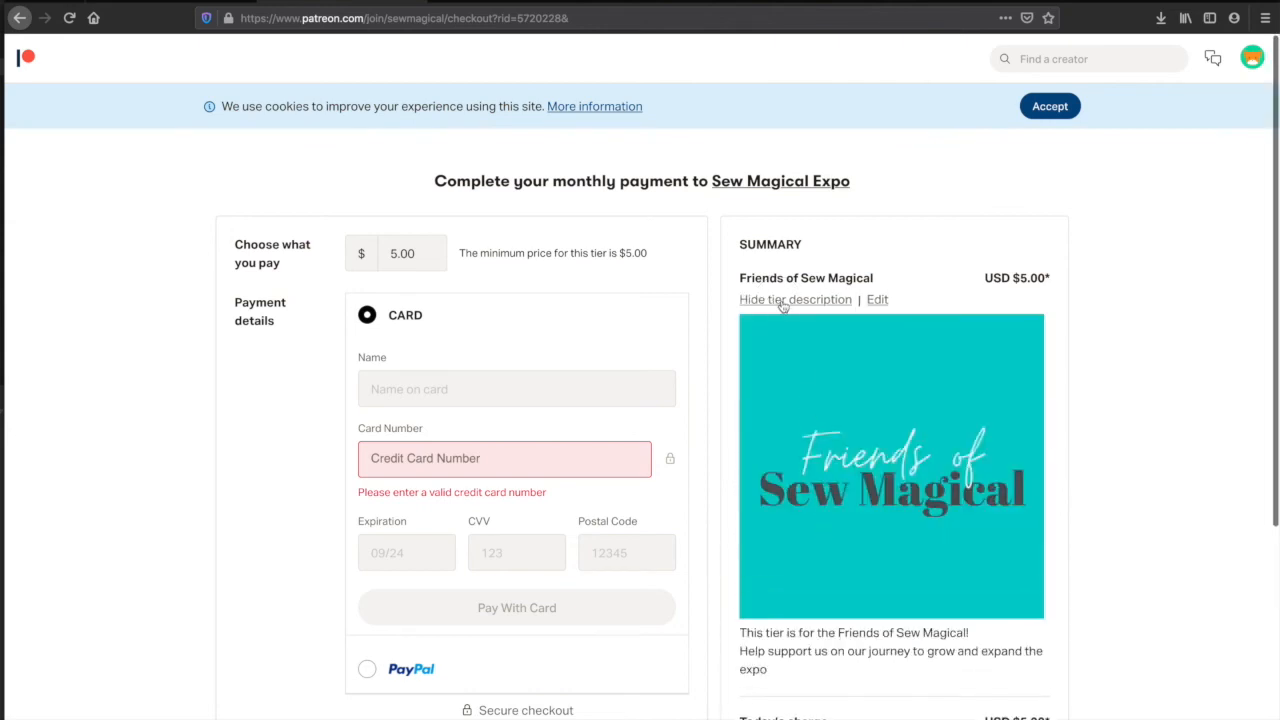
pyautogui.click(795, 299)
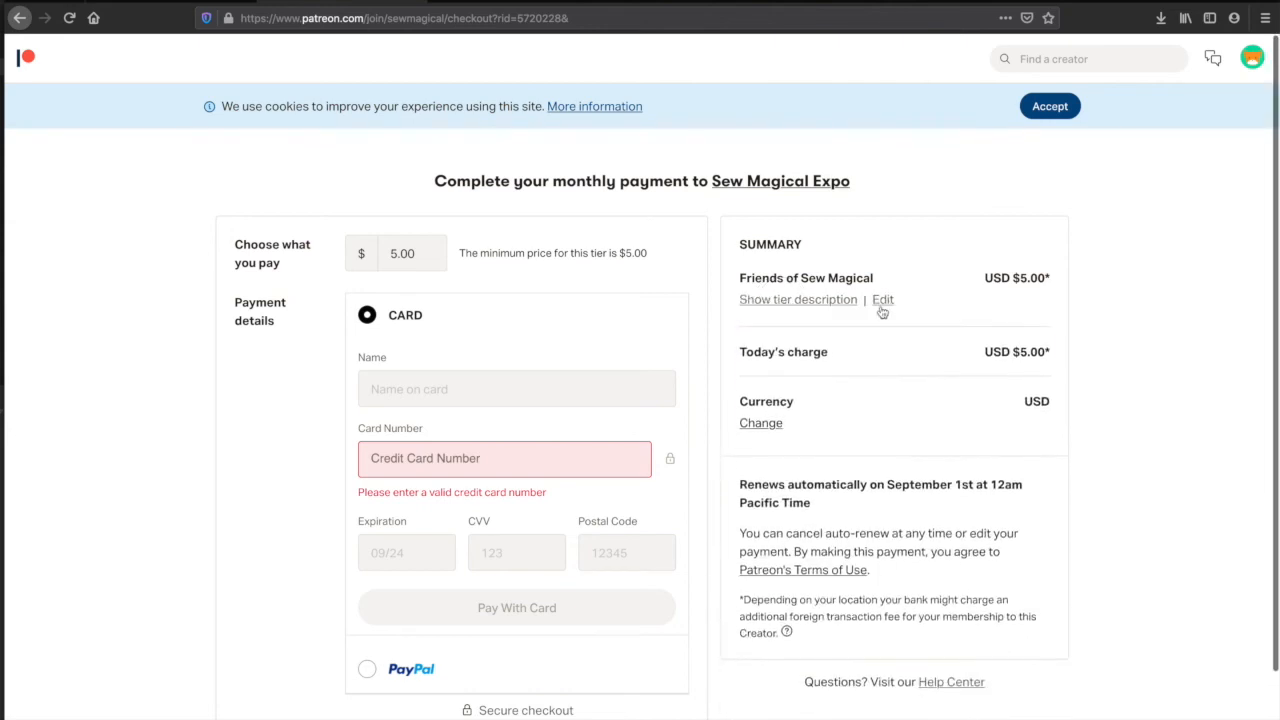
pyautogui.scroll(-3)
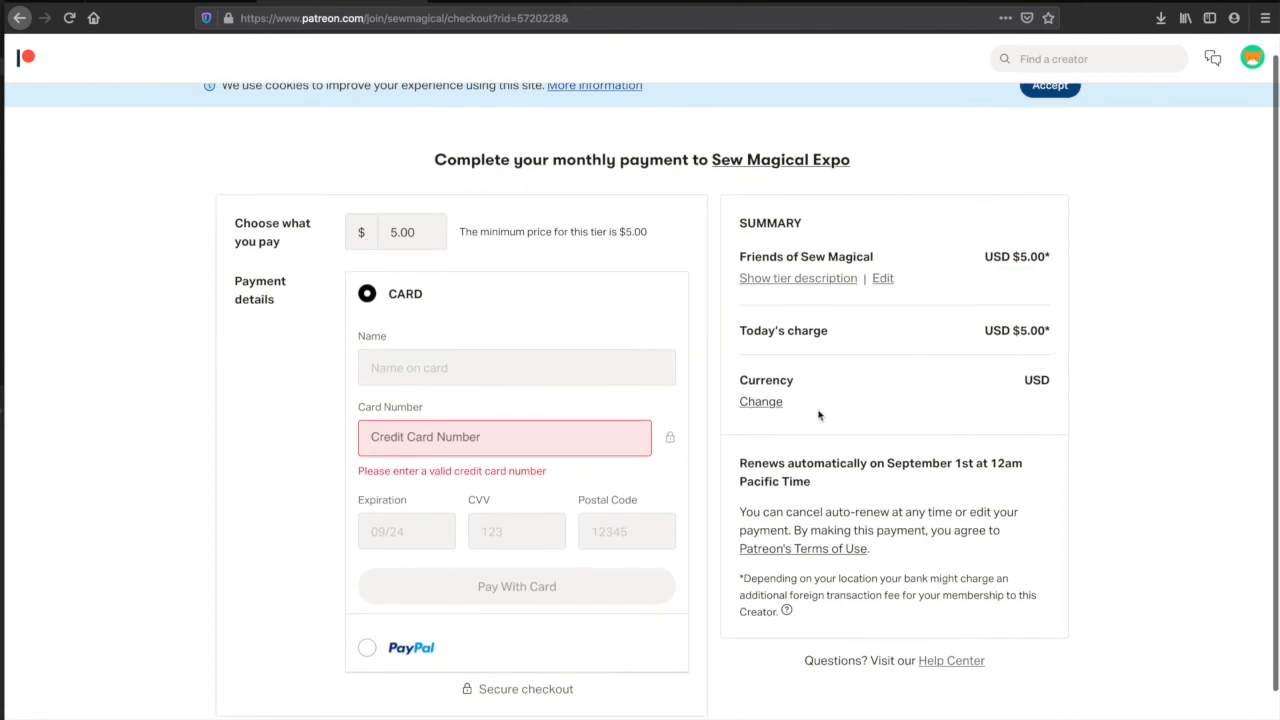
pyautogui.click(760, 401)
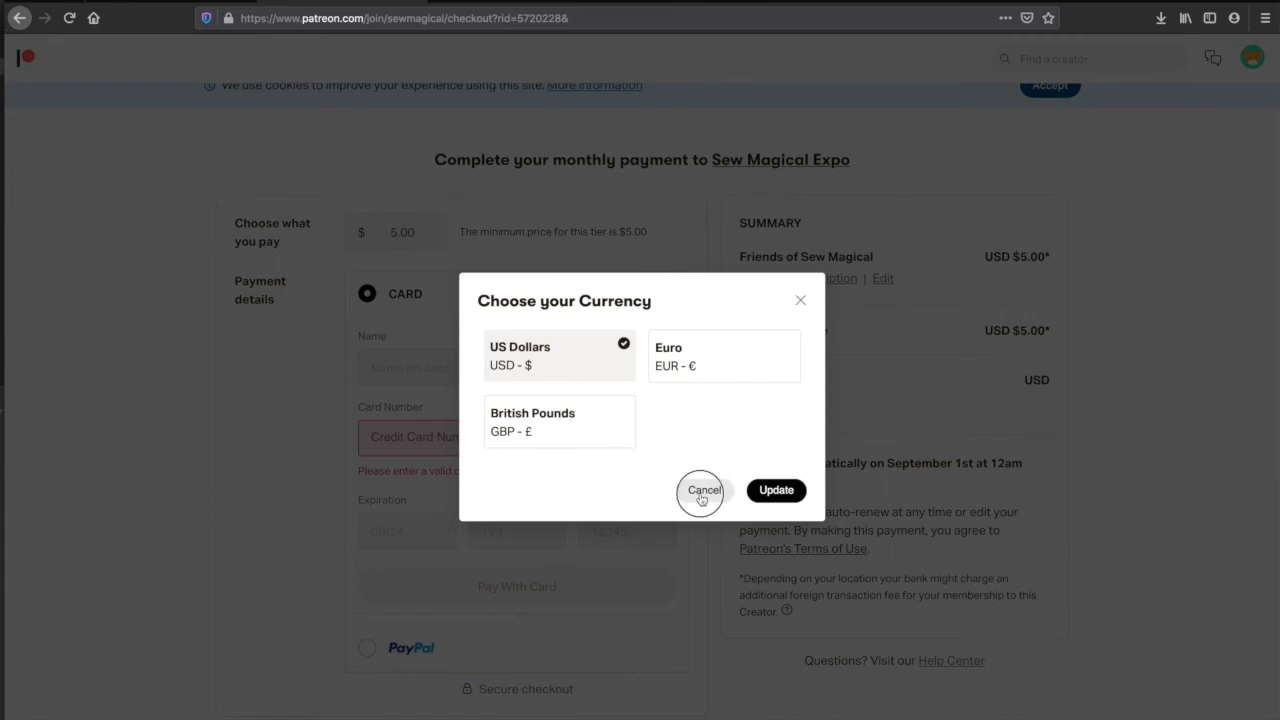
pyautogui.click(704, 489)
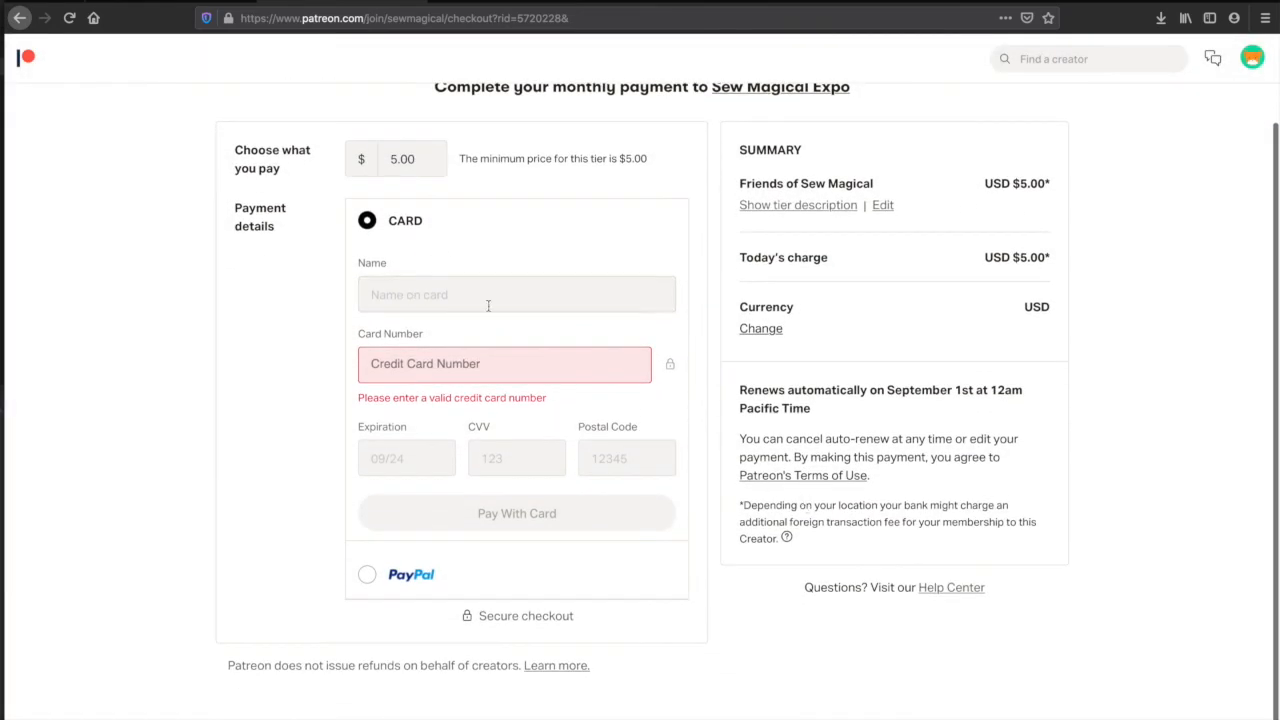
pyautogui.moveTo(453, 623)
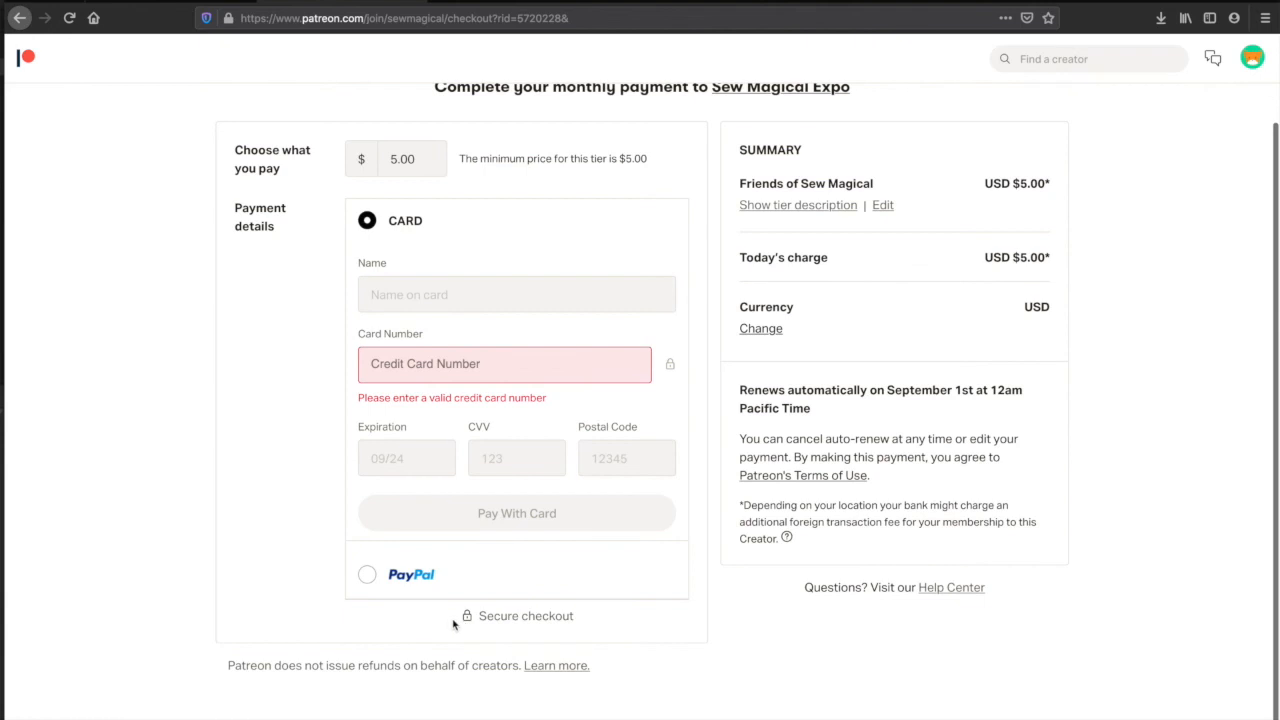